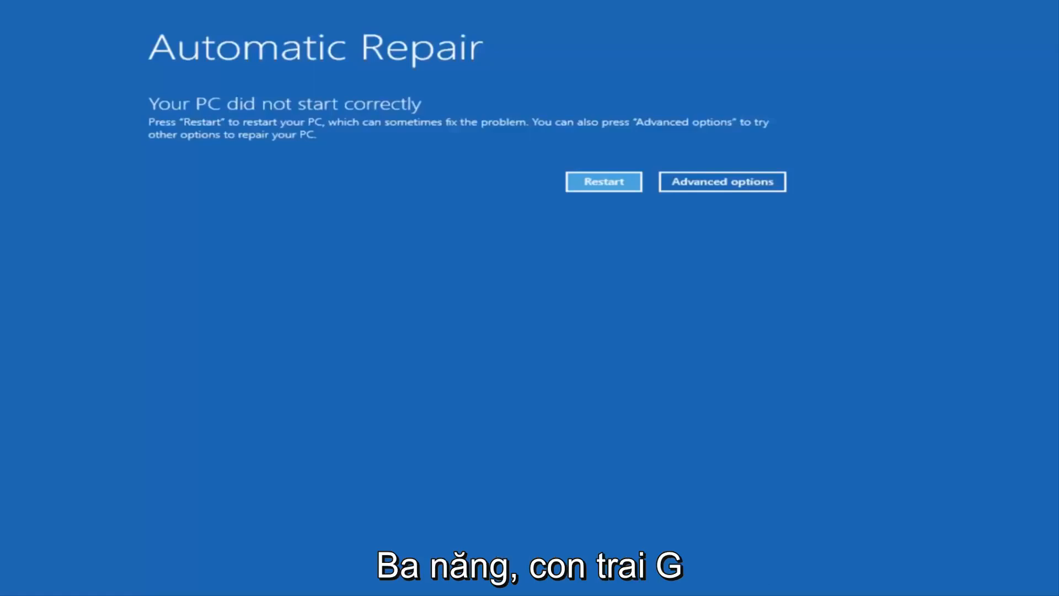
mouse_move(422, 316)
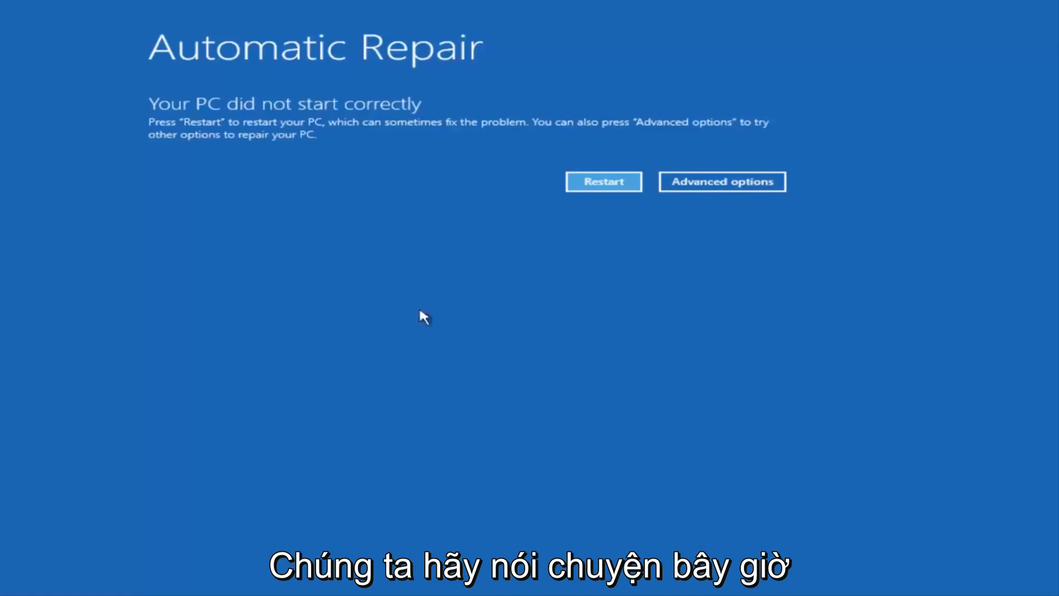
mouse_move(266, 114)
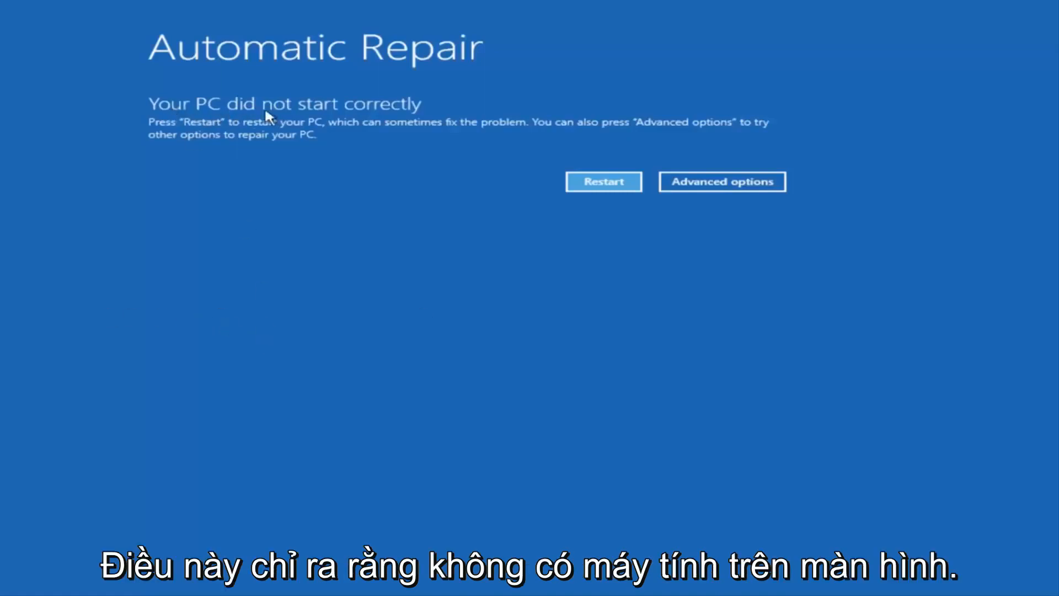
mouse_move(402, 108)
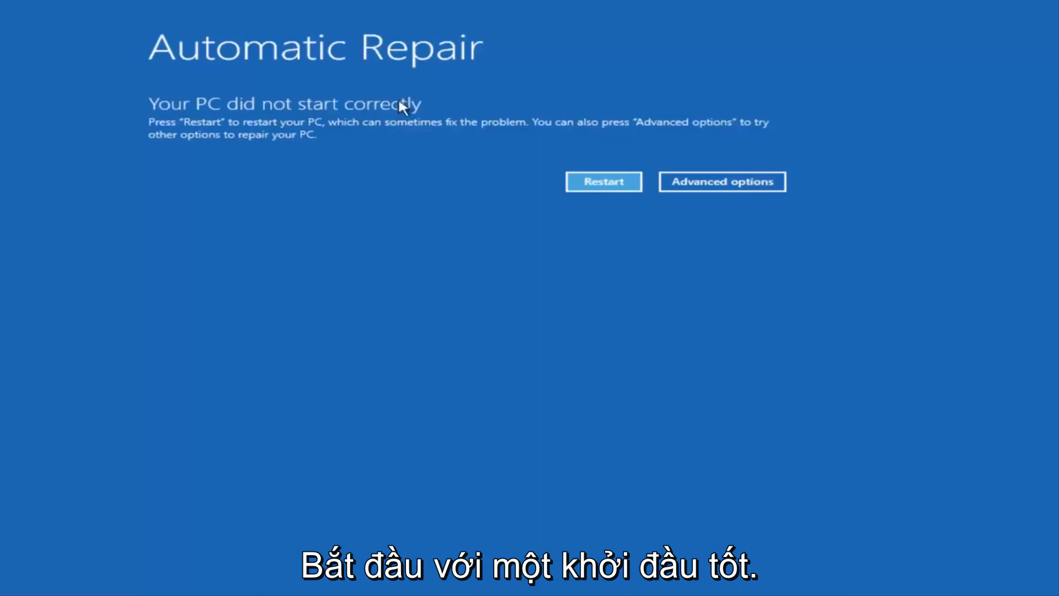
mouse_move(721, 181)
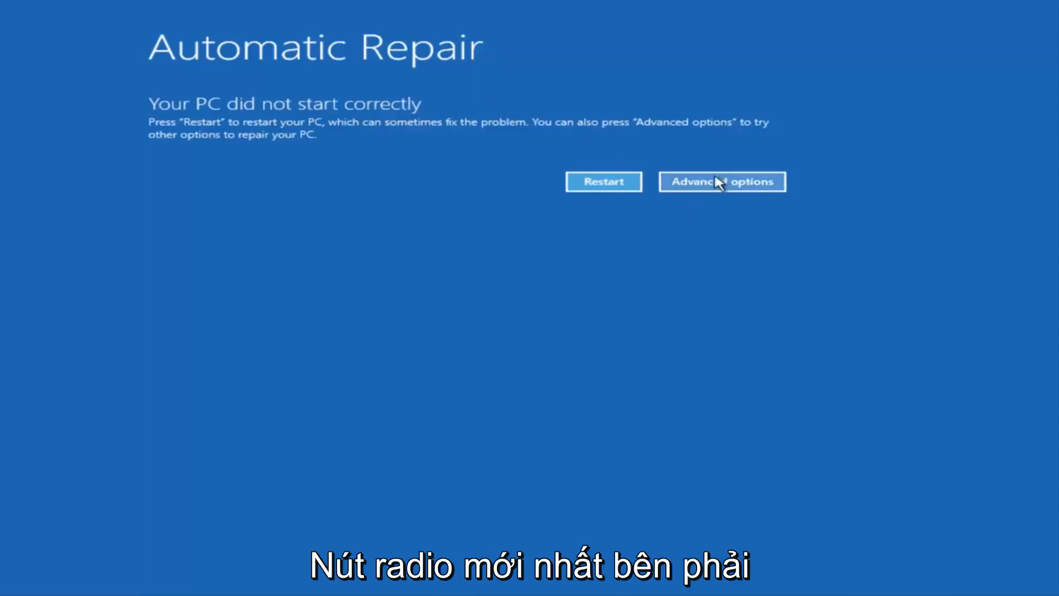
Navigate through Advanced options and Troubleshoot to the advanced recovery tools list.
left_click(721, 181)
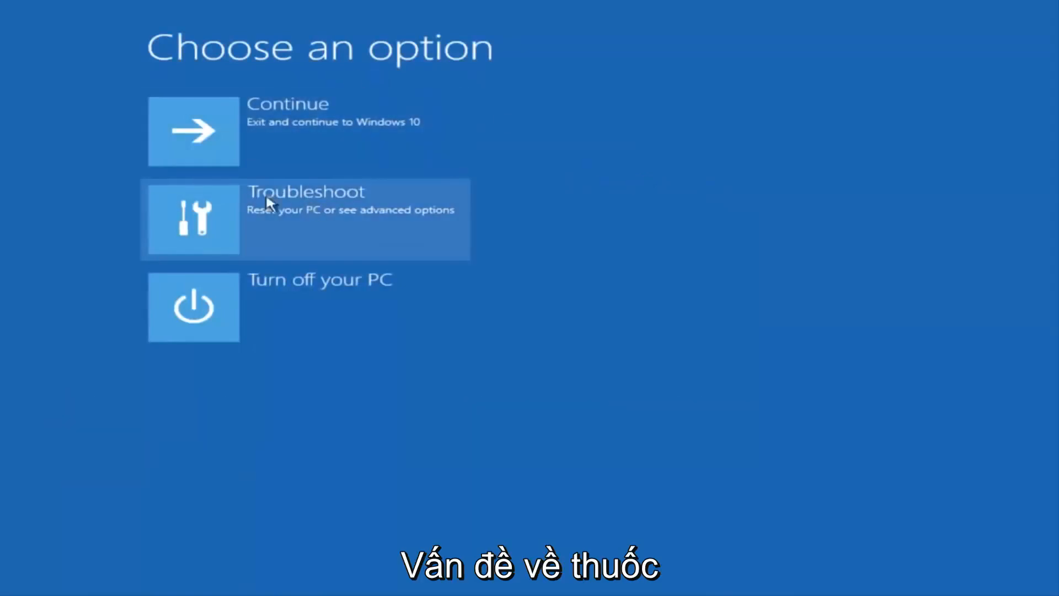
mouse_move(258, 220)
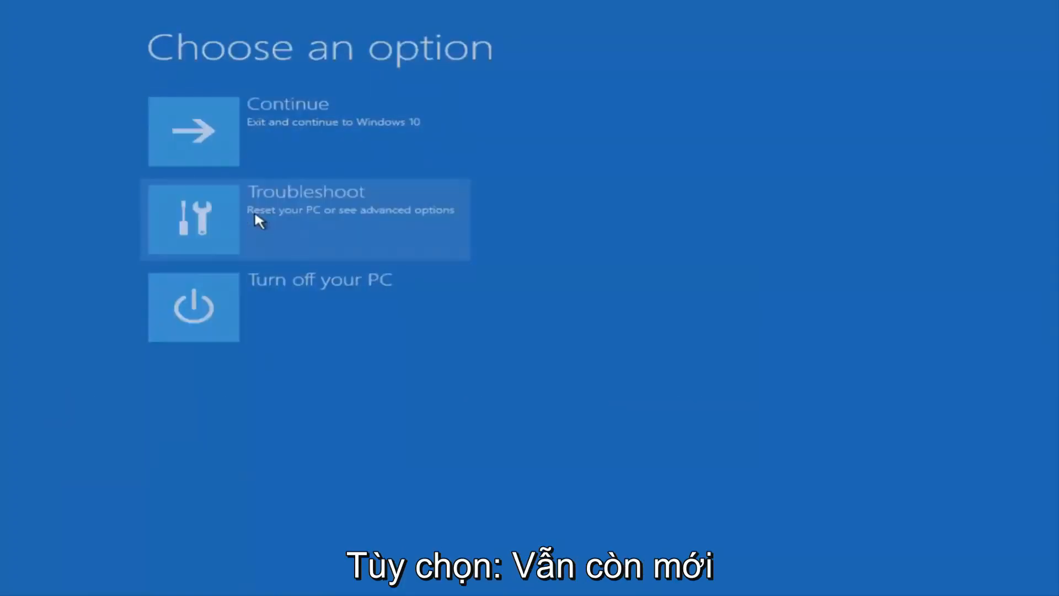
left_click(304, 219)
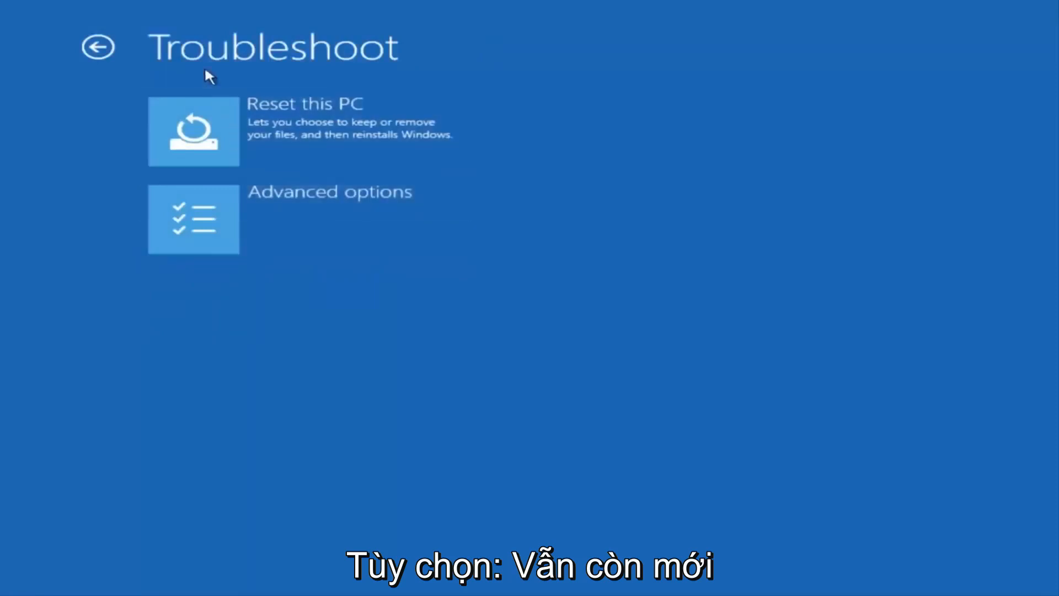
mouse_move(304, 233)
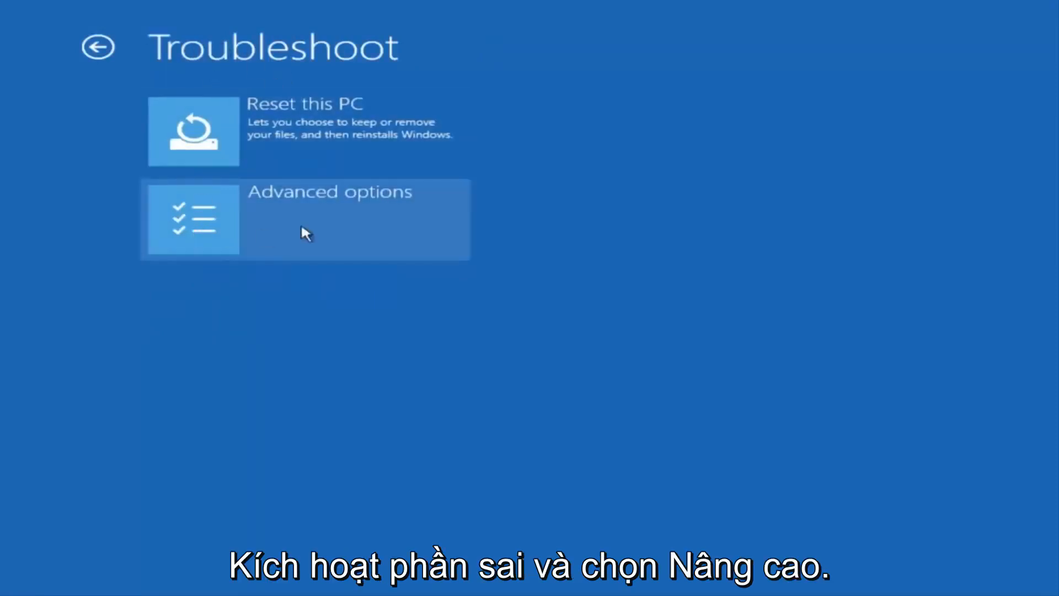
left_click(306, 219)
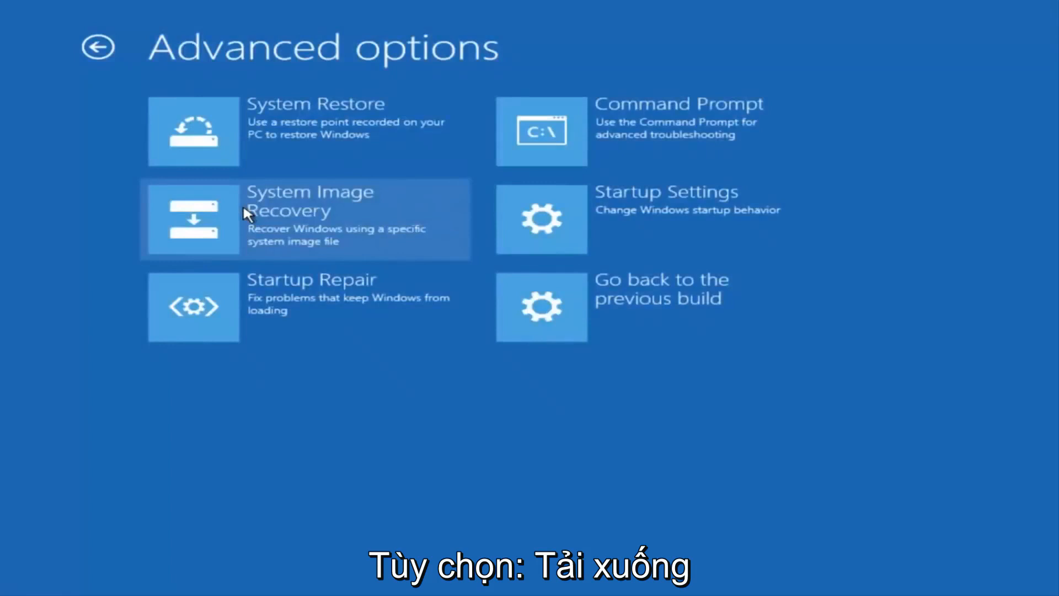
mouse_move(233, 65)
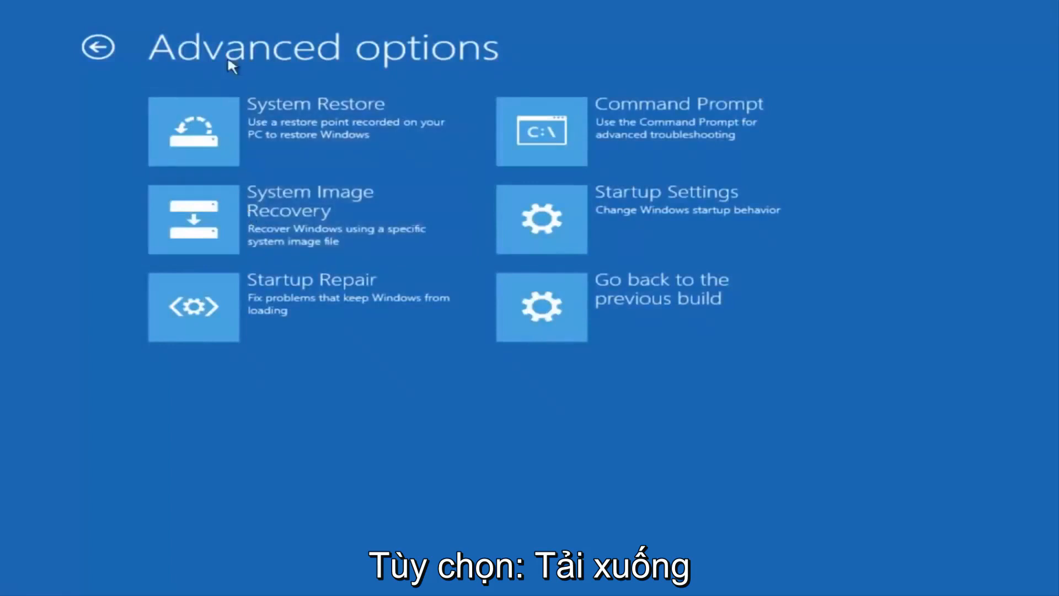
mouse_move(338, 64)
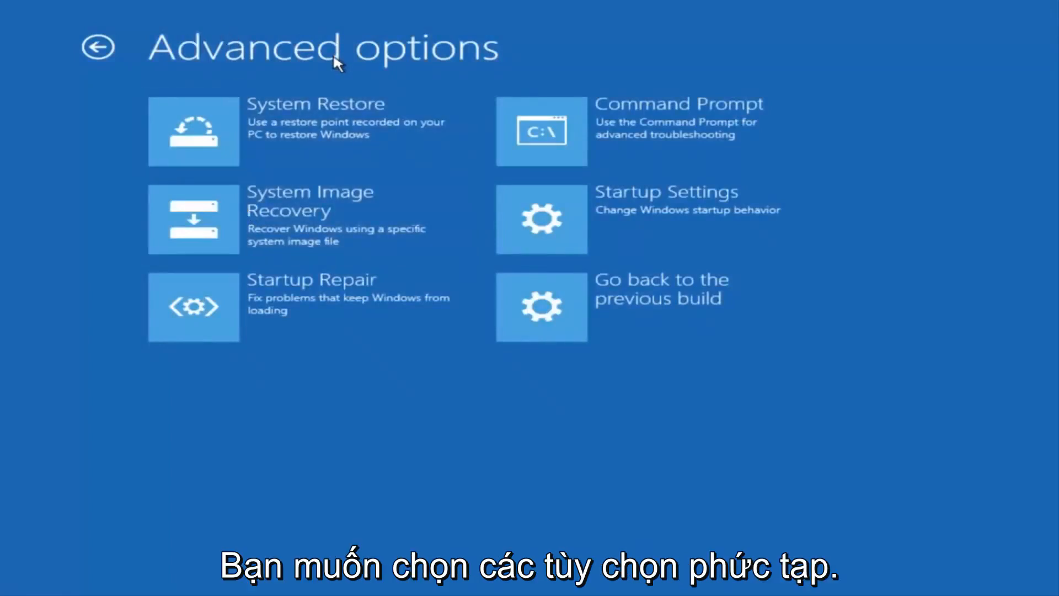
mouse_move(405, 124)
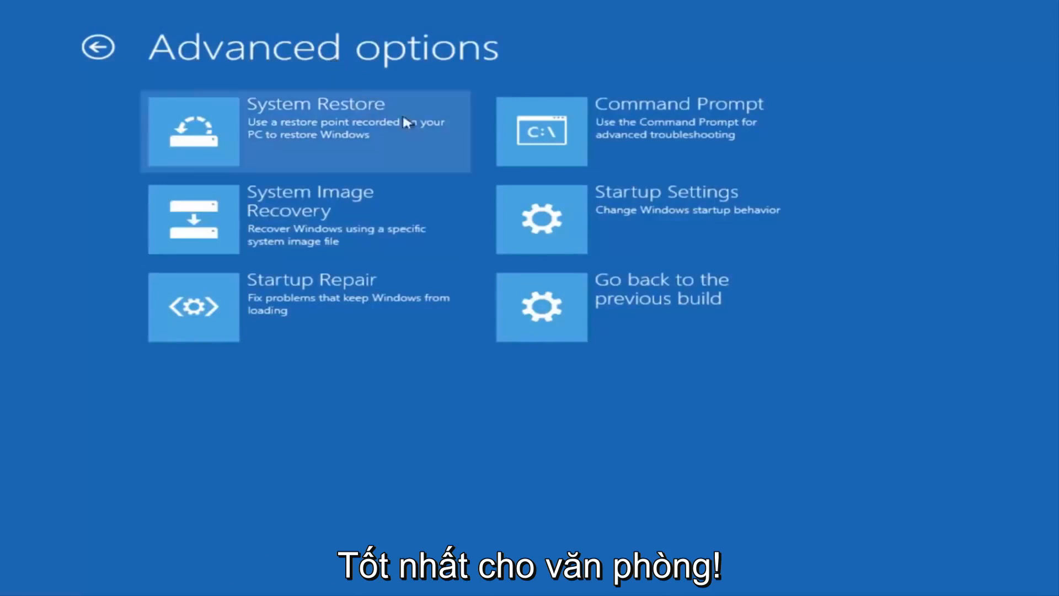
mouse_move(665, 135)
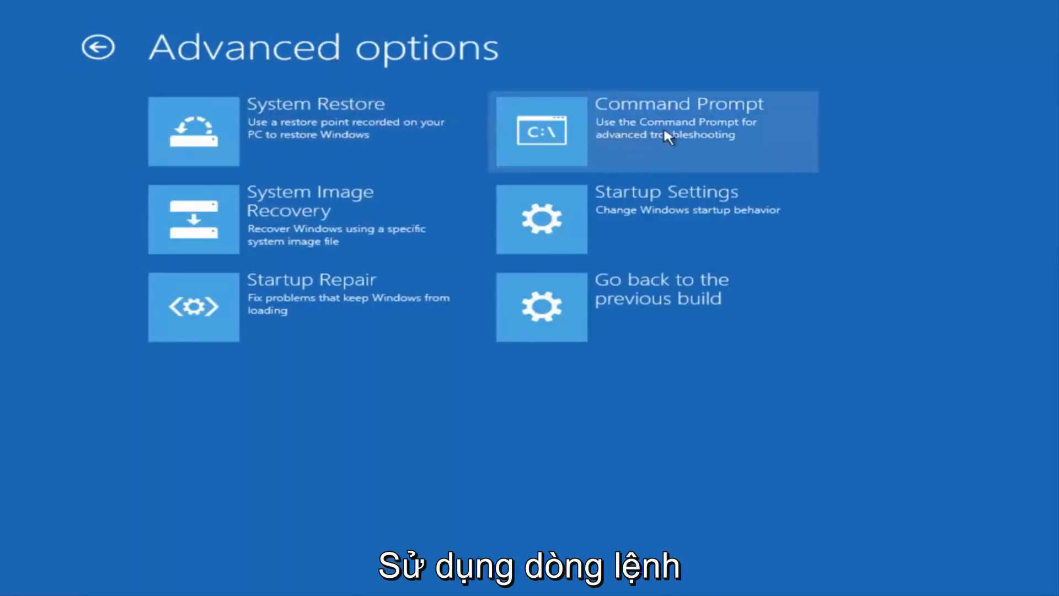
mouse_move(611, 145)
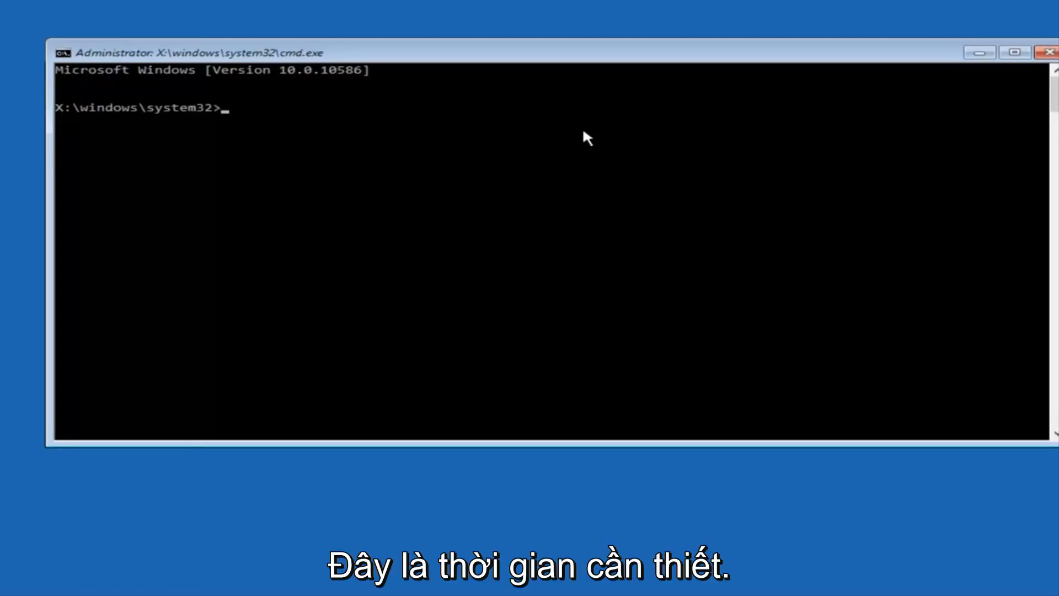
Switch the Command Prompt to drive C:.
type("c")
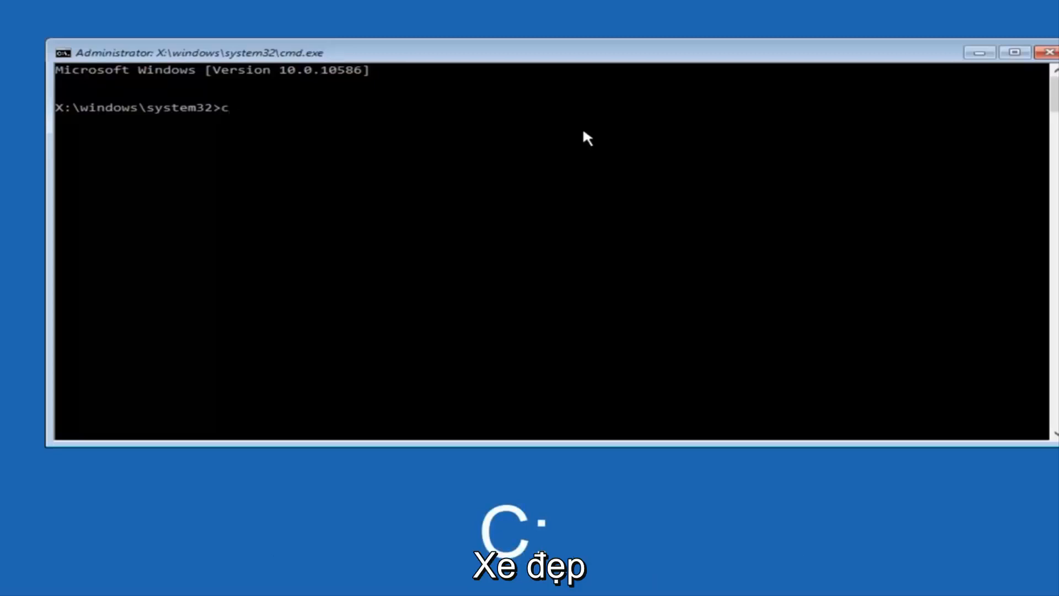
type(":")
type("dir")
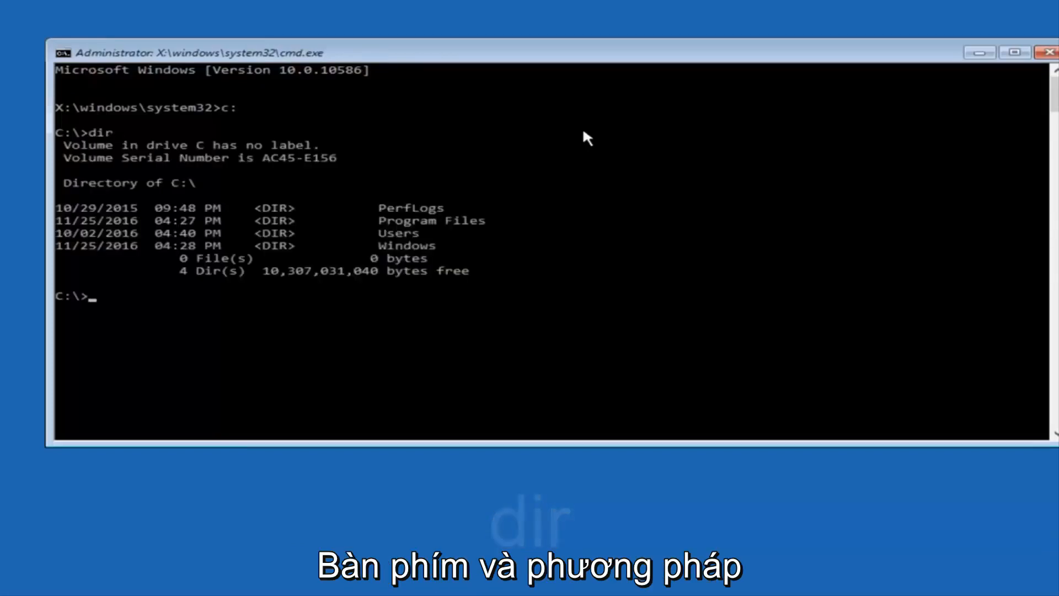
mouse_move(146, 194)
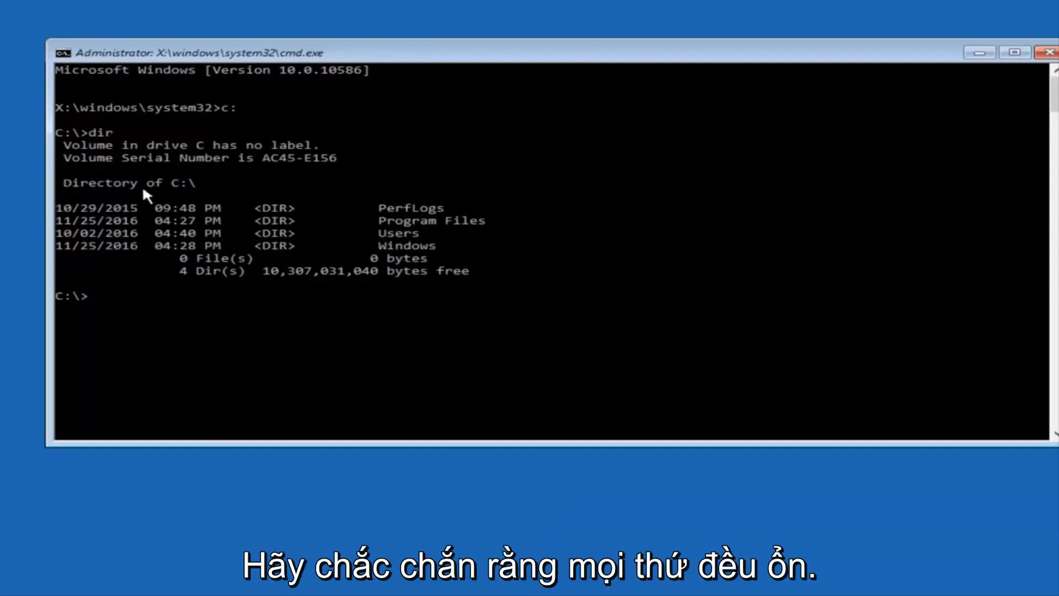
mouse_move(389, 220)
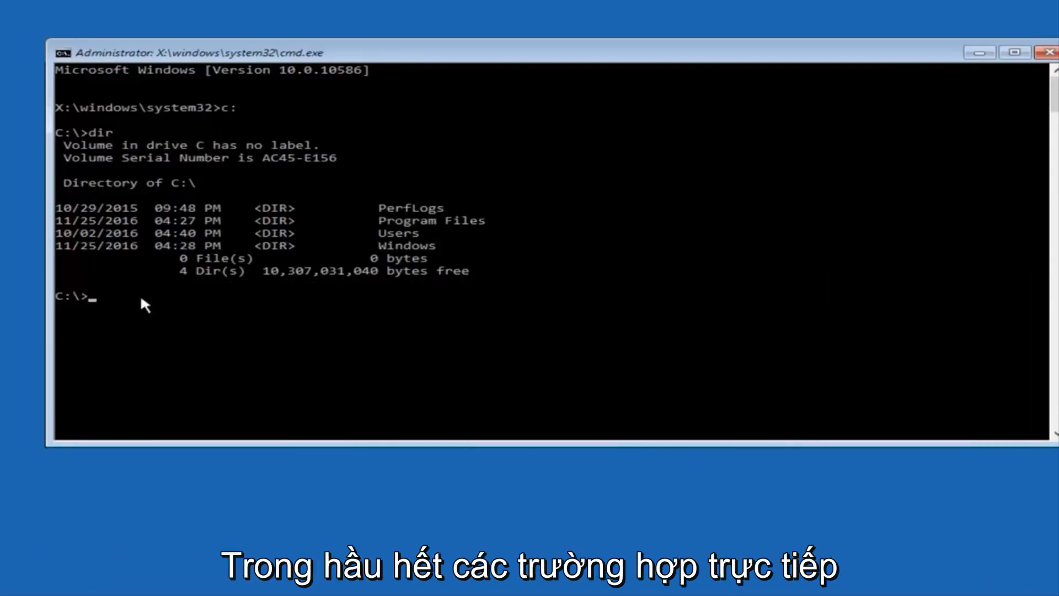
mouse_move(142, 278)
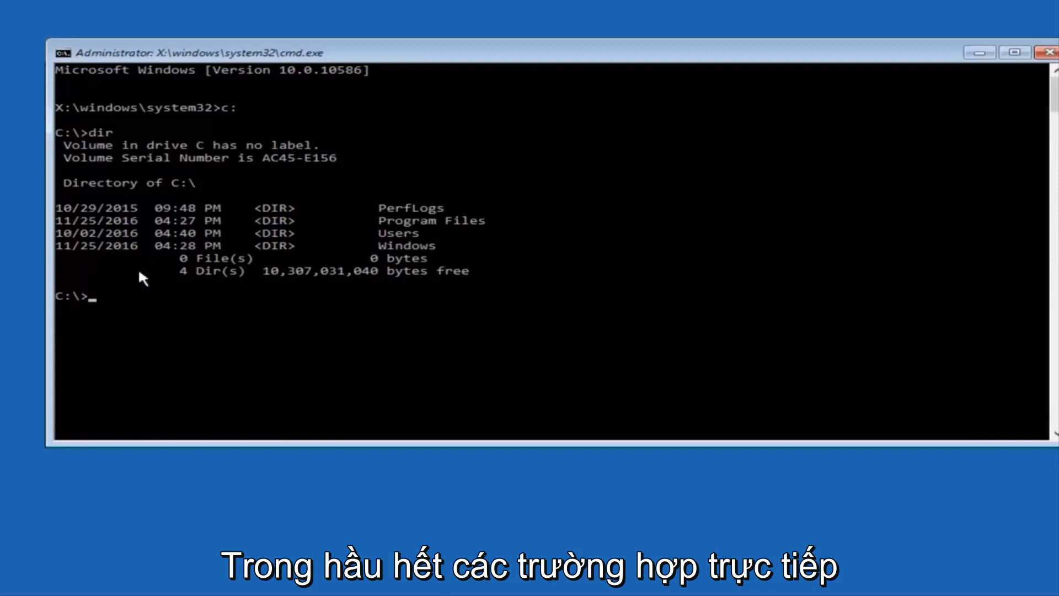
mouse_move(128, 313)
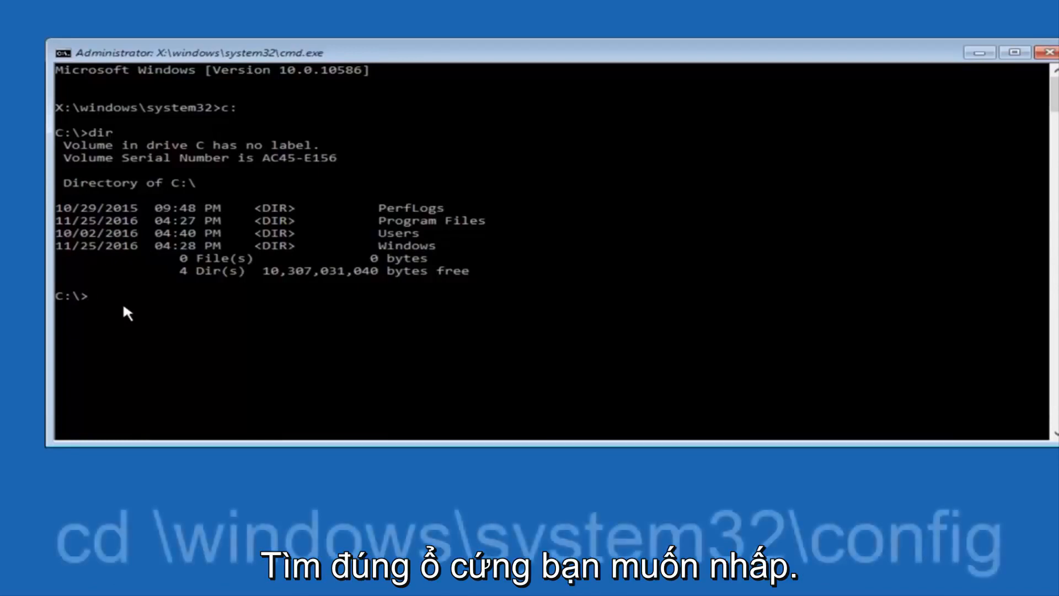
Change directory to \windows\system32\config.
type("cd")
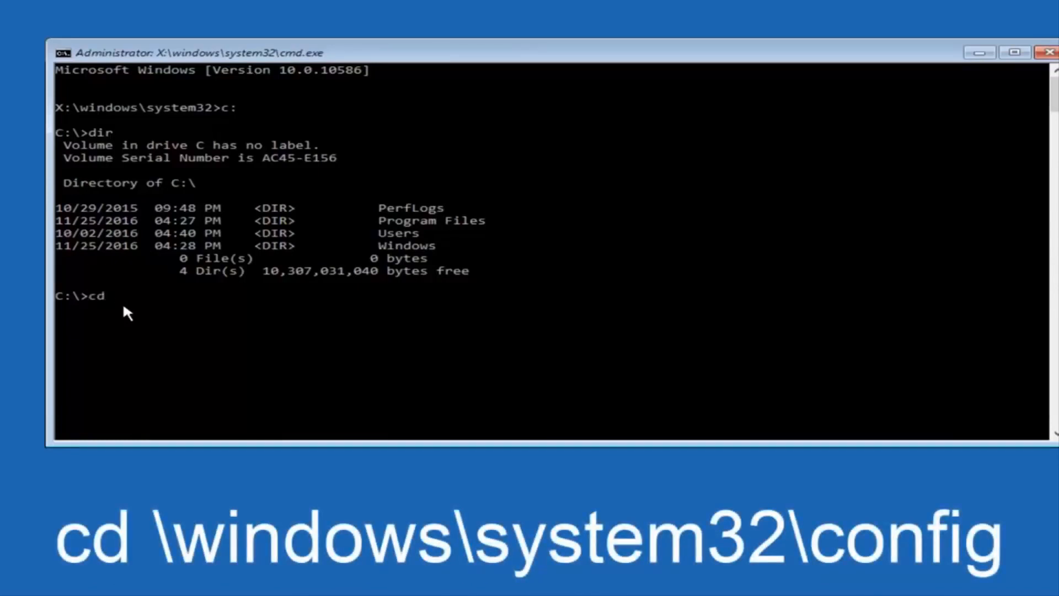
type("\\")
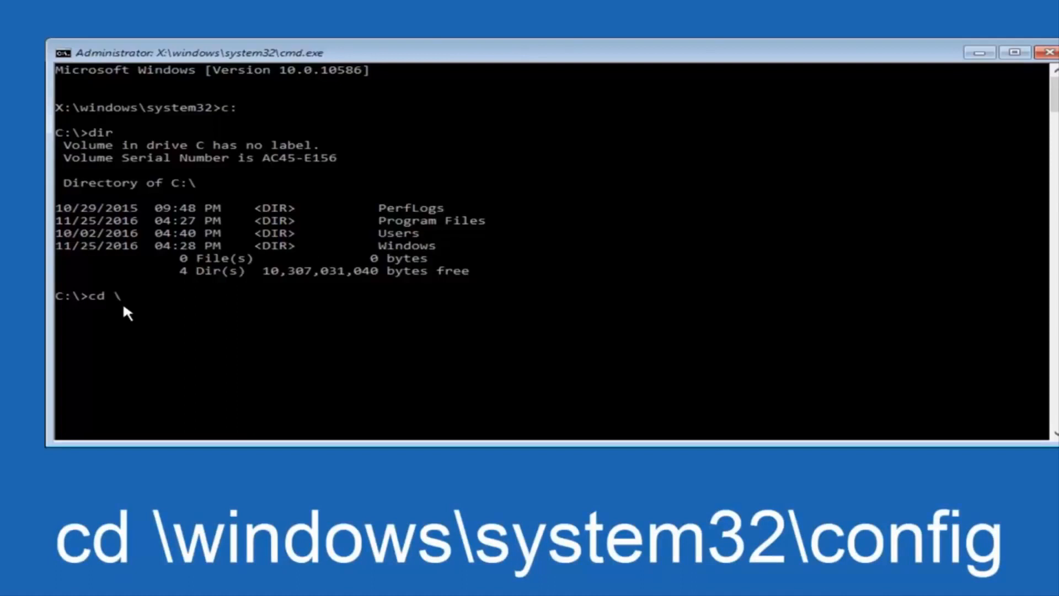
type("win")
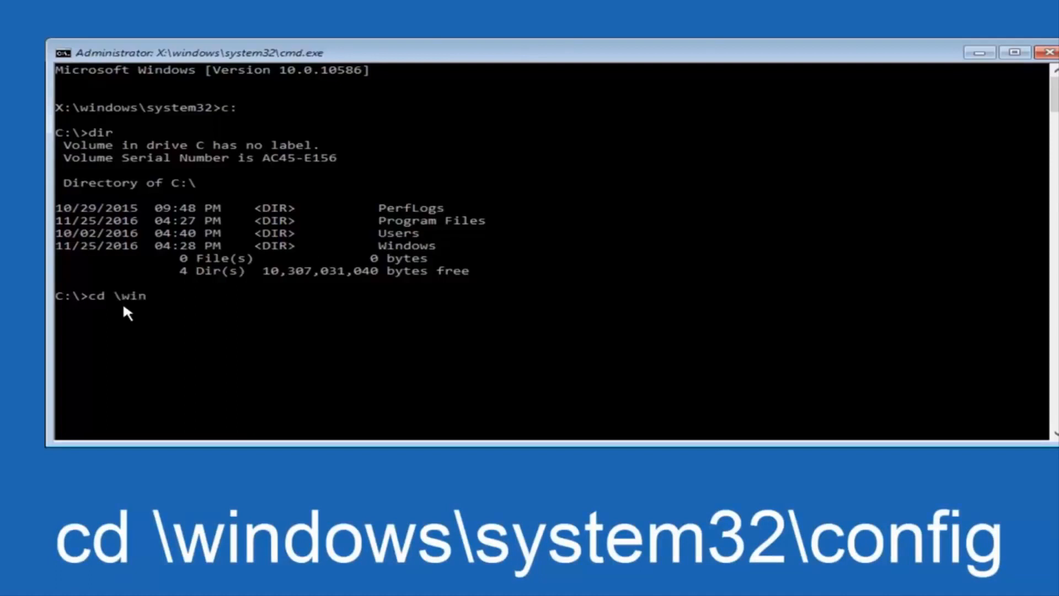
type("dows\\")
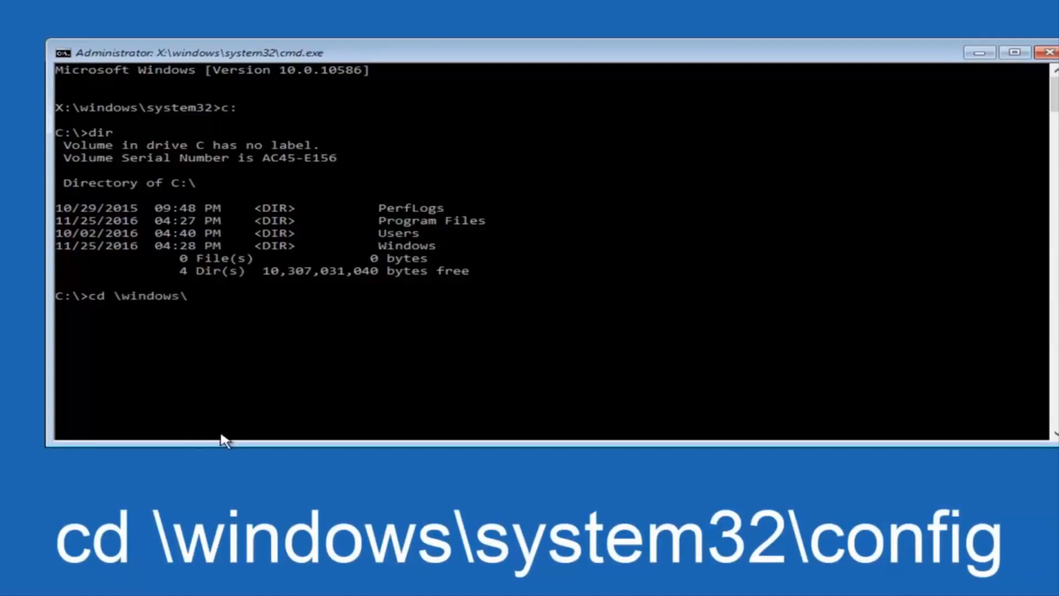
type("syste")
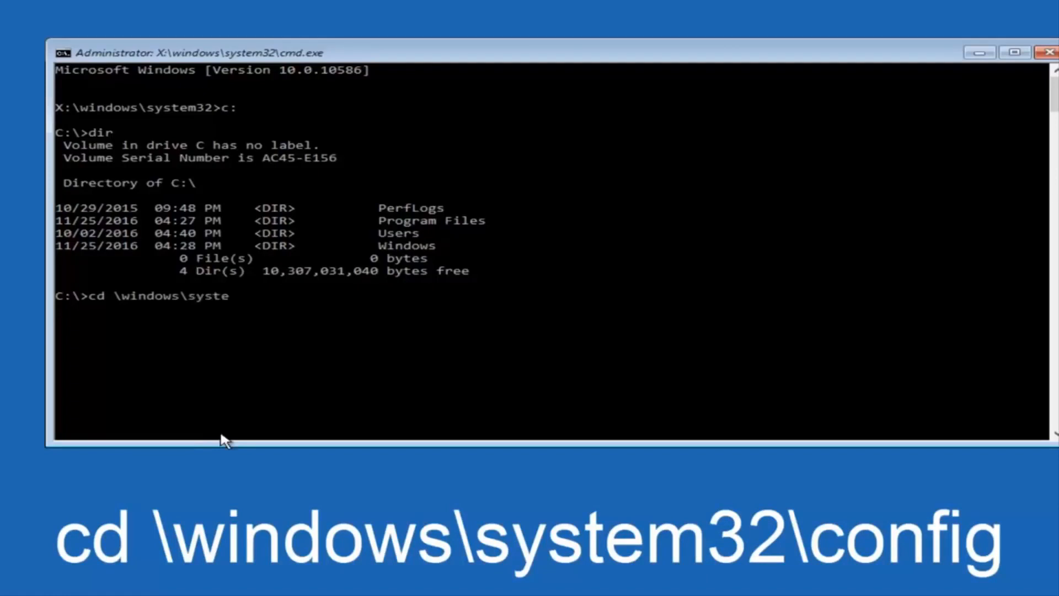
type("m32")
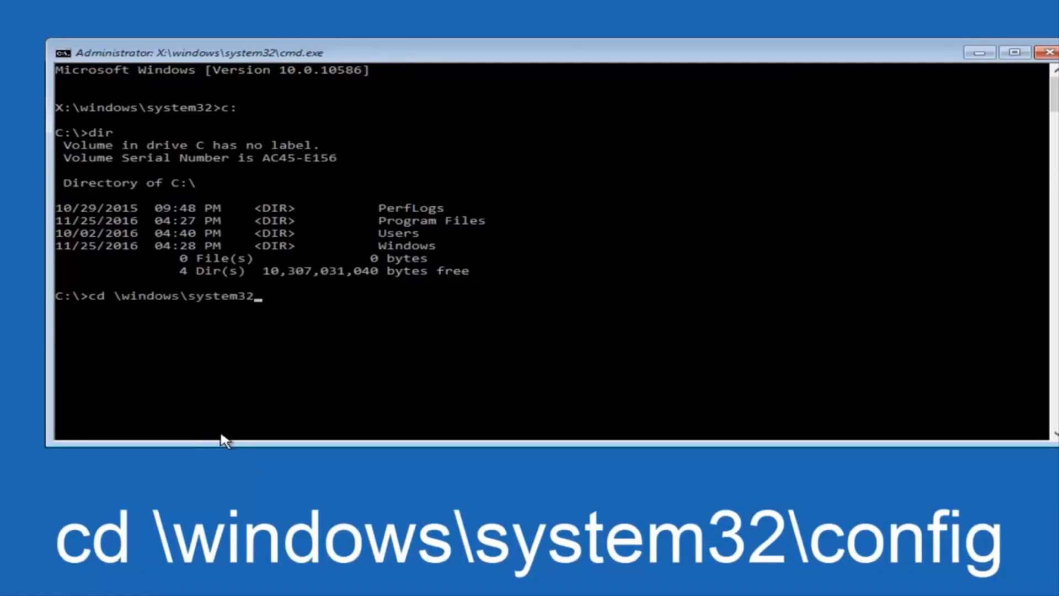
type("\\")
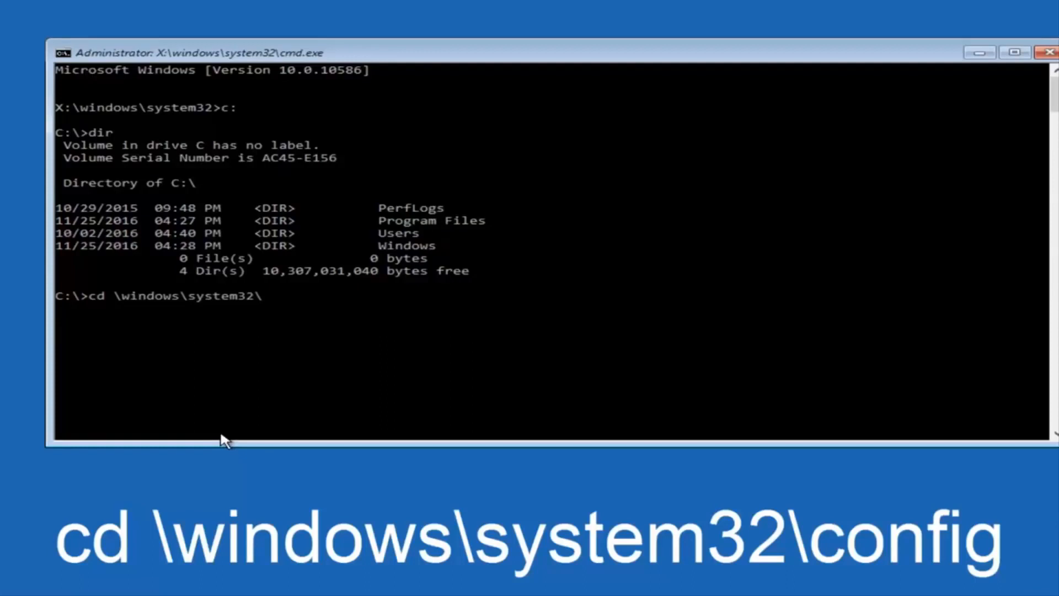
type("c")
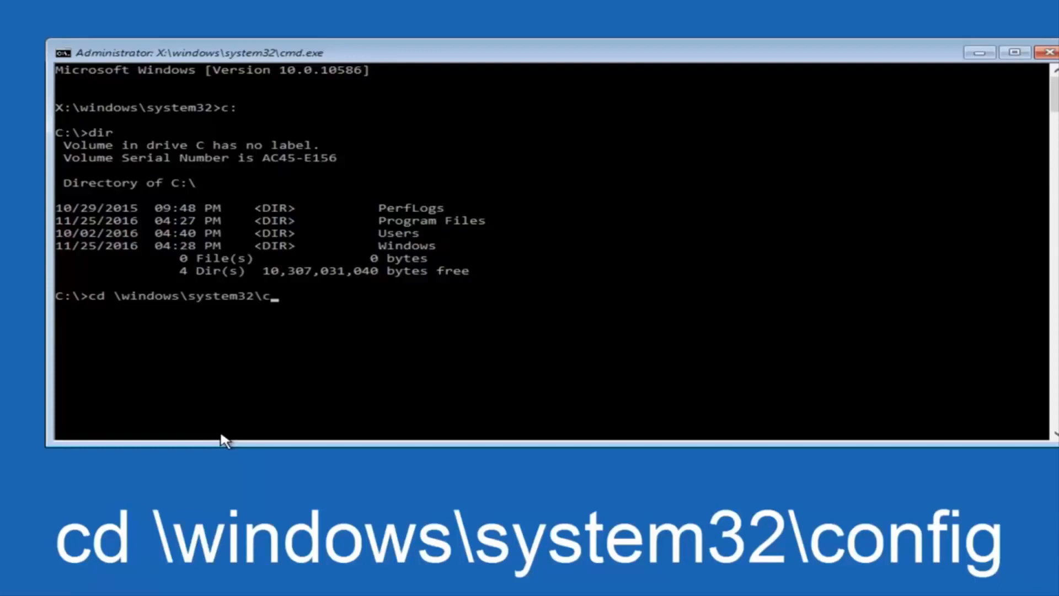
type("onfig")
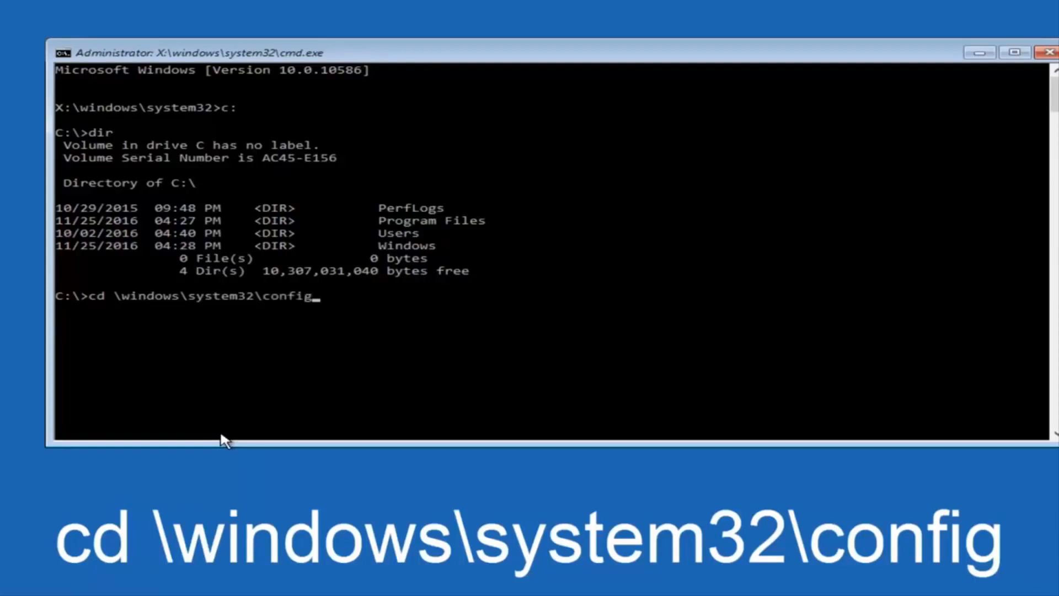
mouse_move(95, 309)
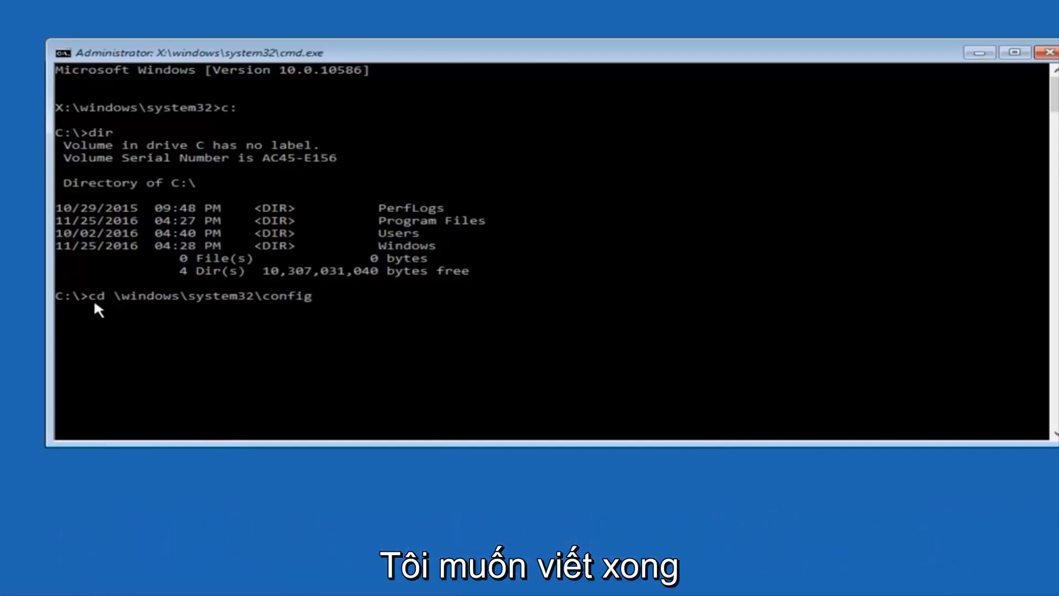
key("Return")
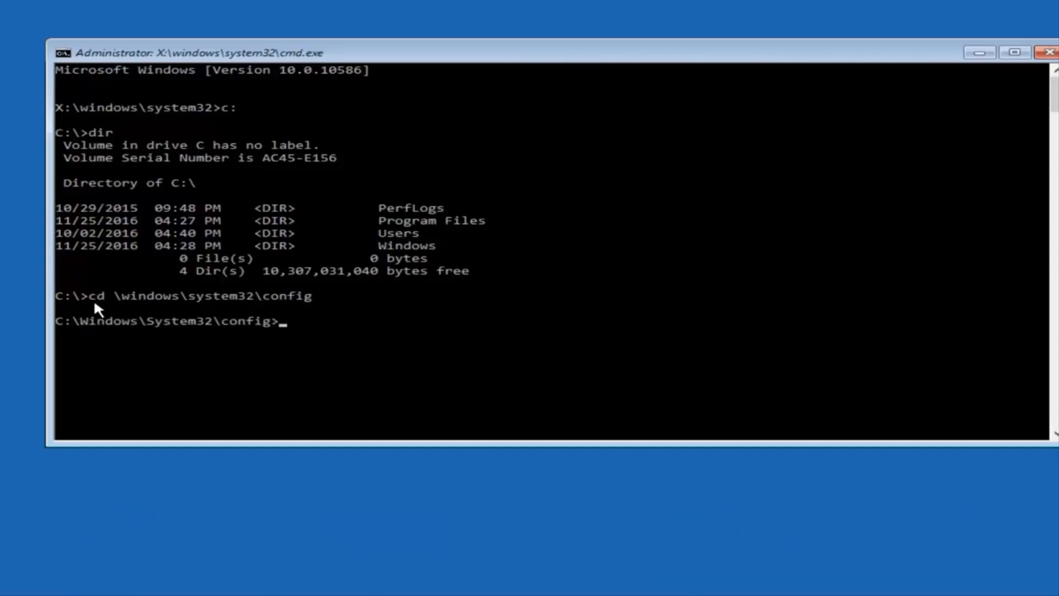
mouse_move(134, 338)
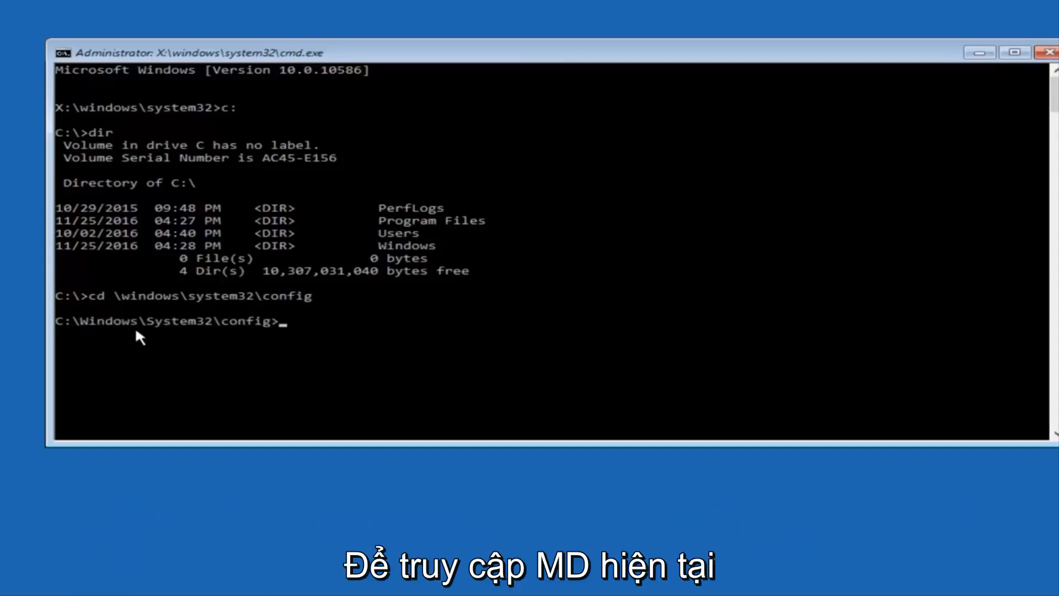
Create a Backup folder inside config with MD Backup.
type("MD")
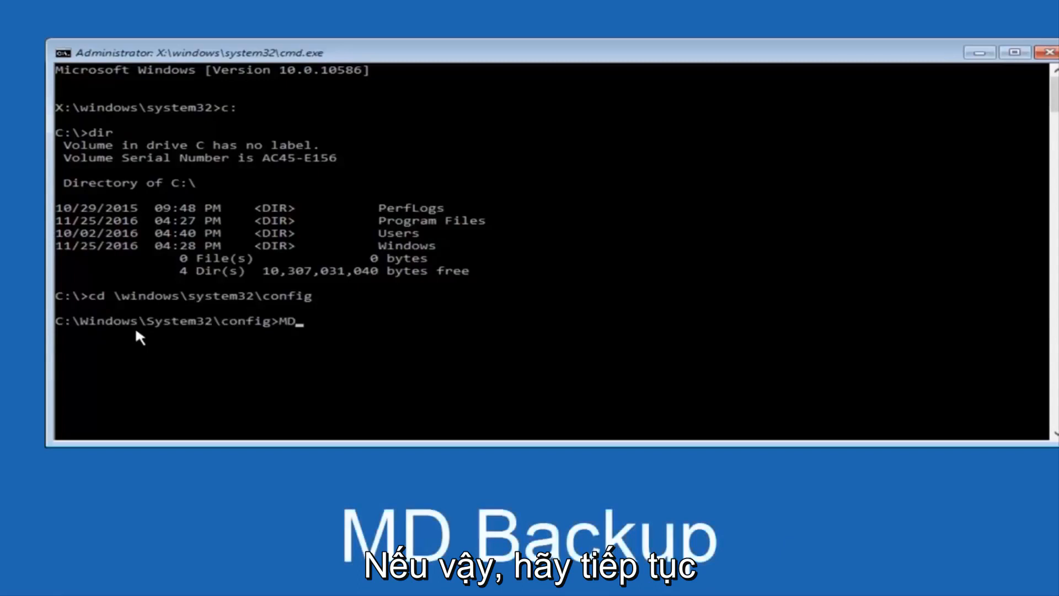
type("Bac")
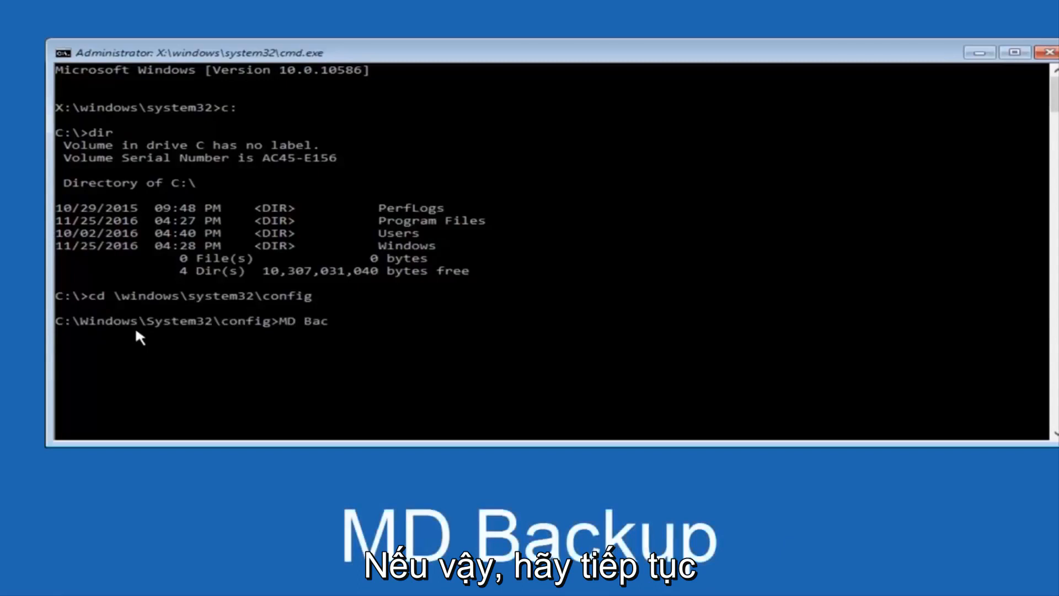
type("kup")
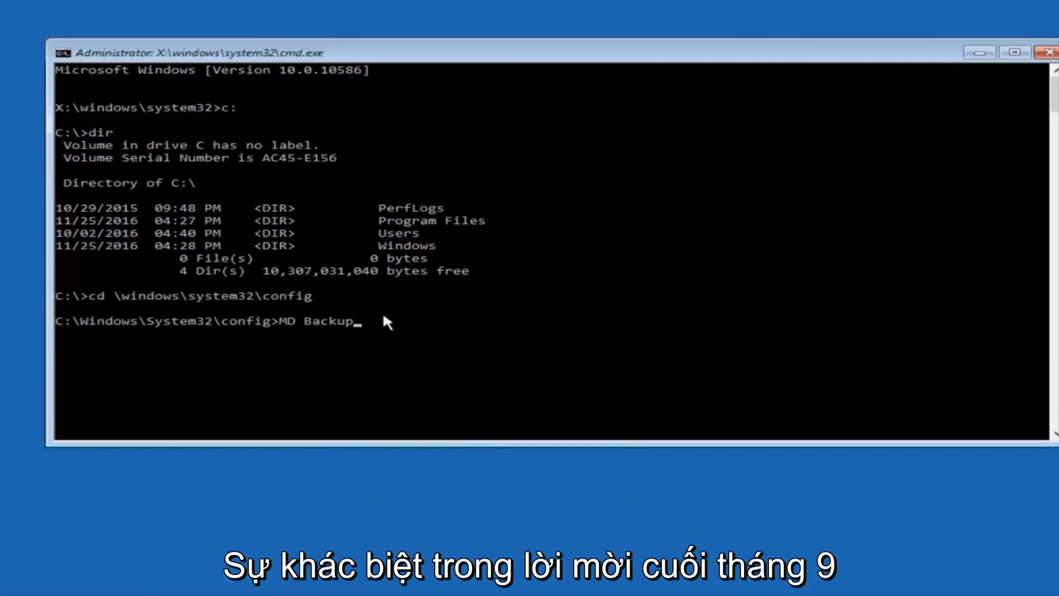
mouse_move(375, 308)
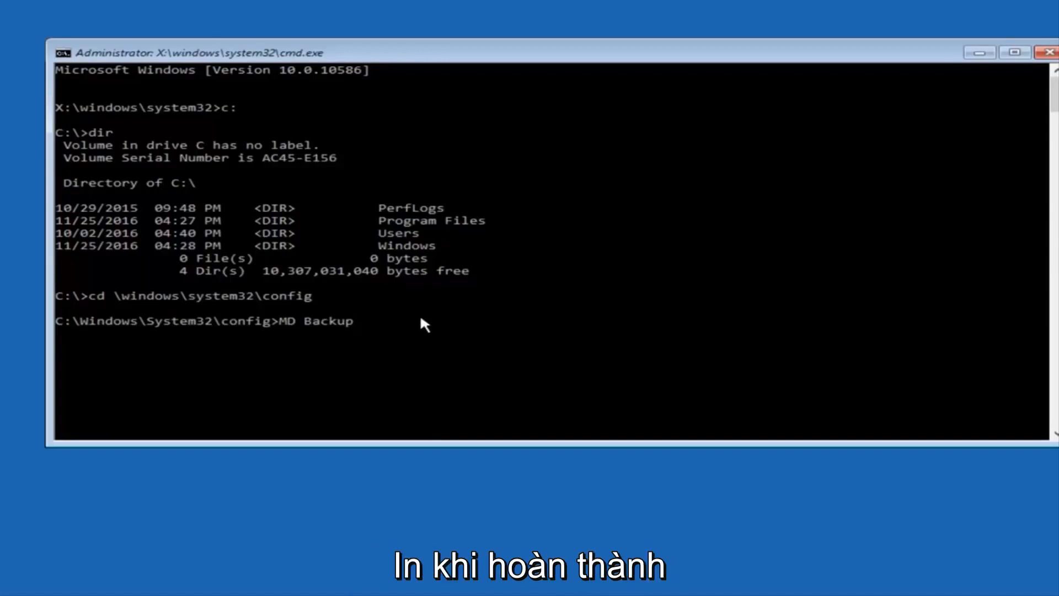
key("Return")
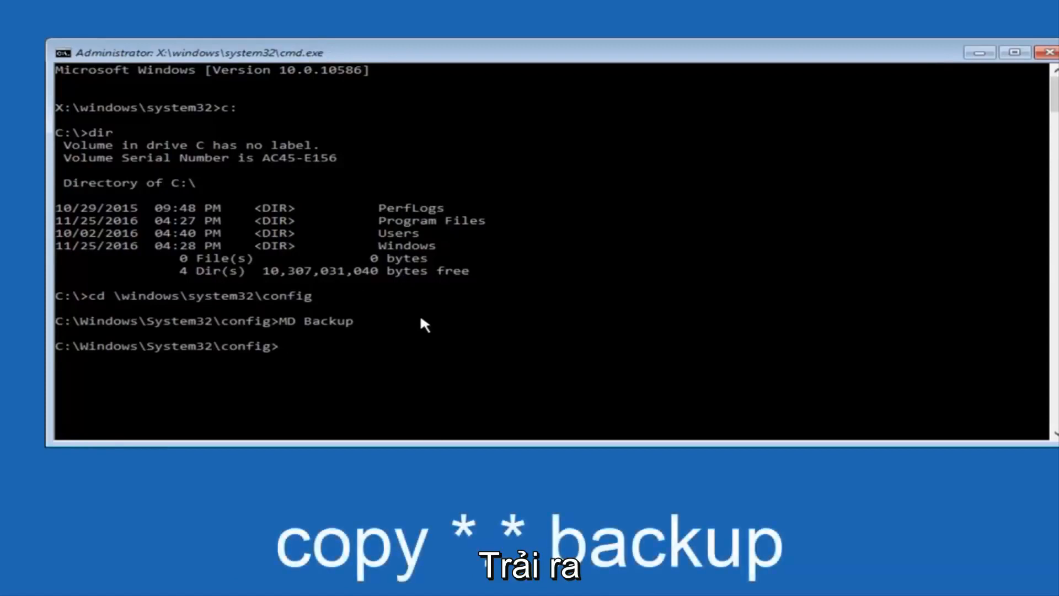
Copy all config hive files into Backup with copy *.* backup.
type("copy")
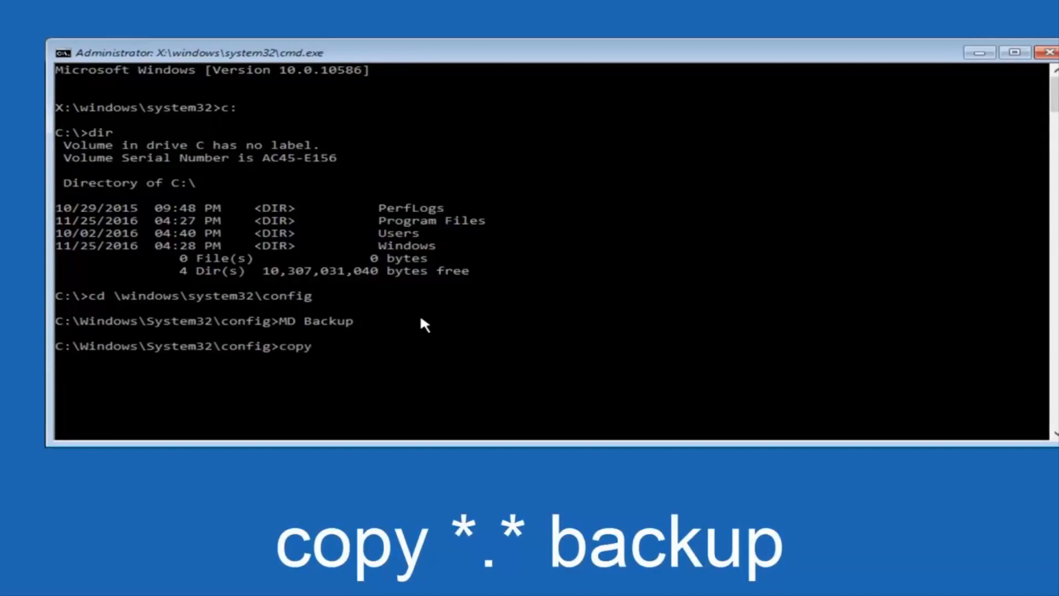
type("*")
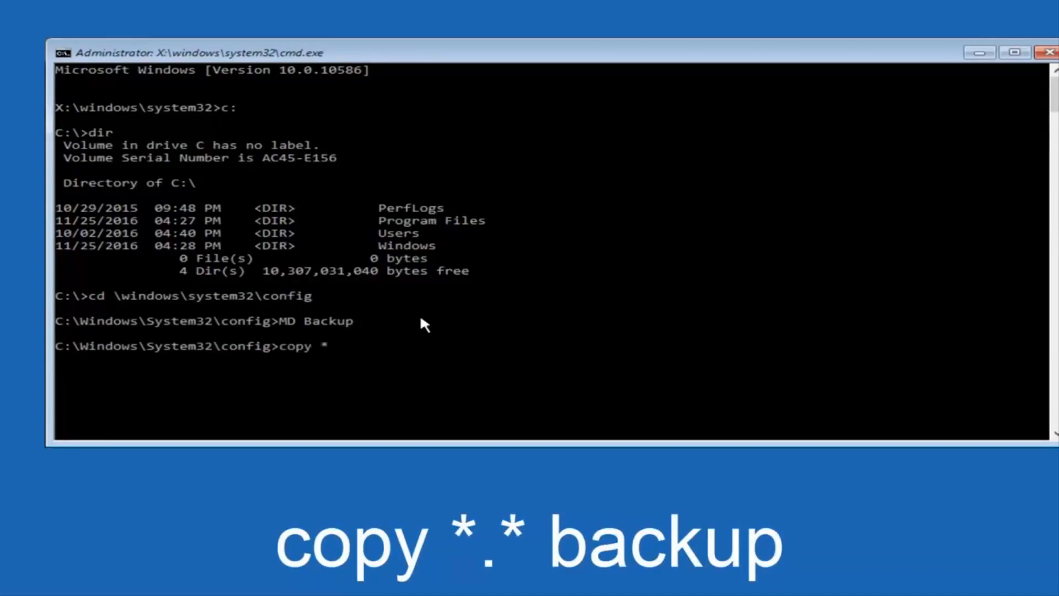
type(".*")
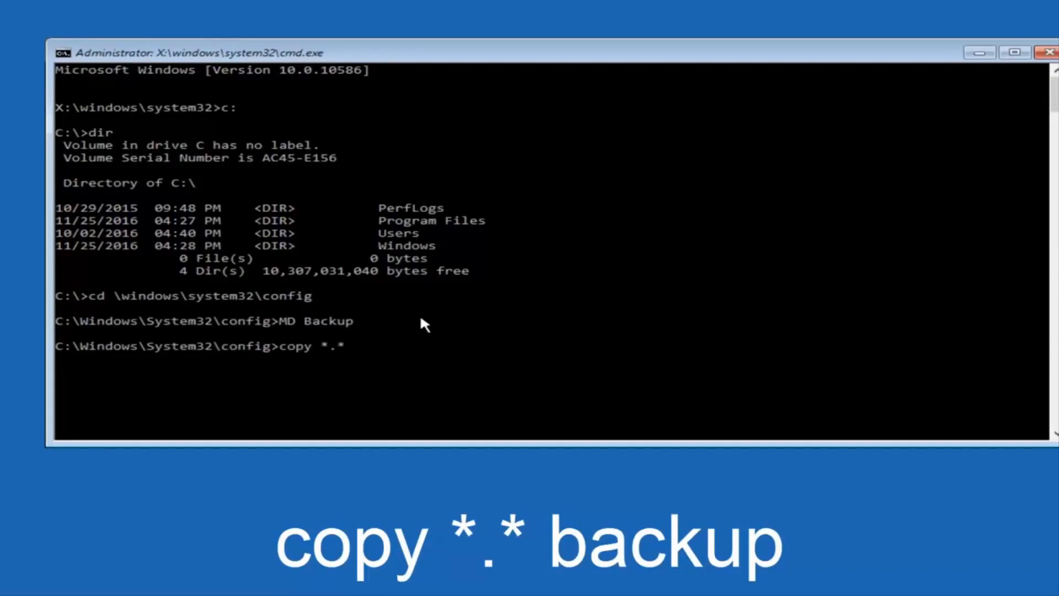
type("backup")
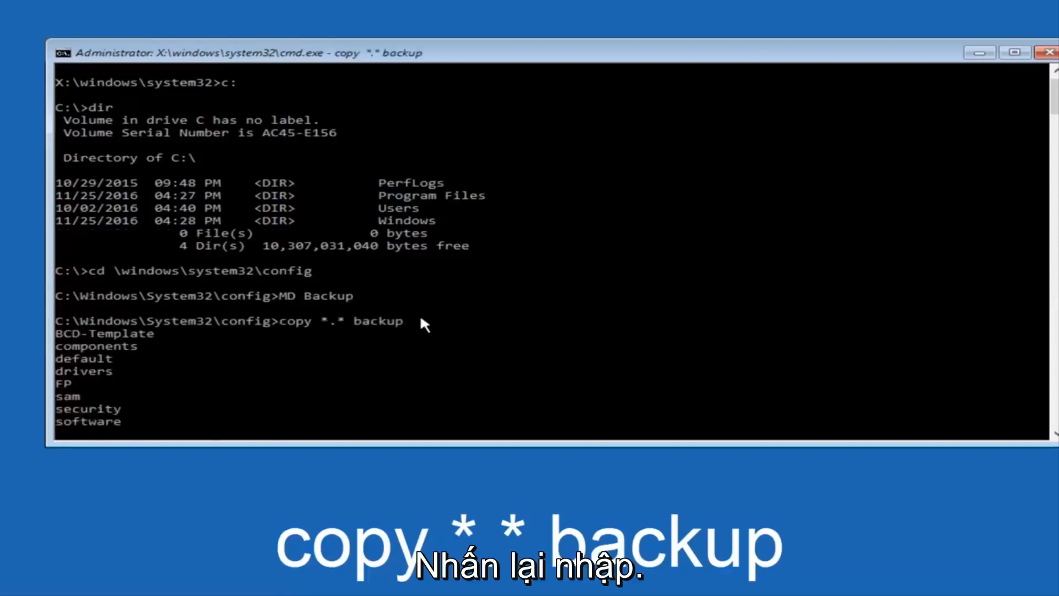
key("Return")
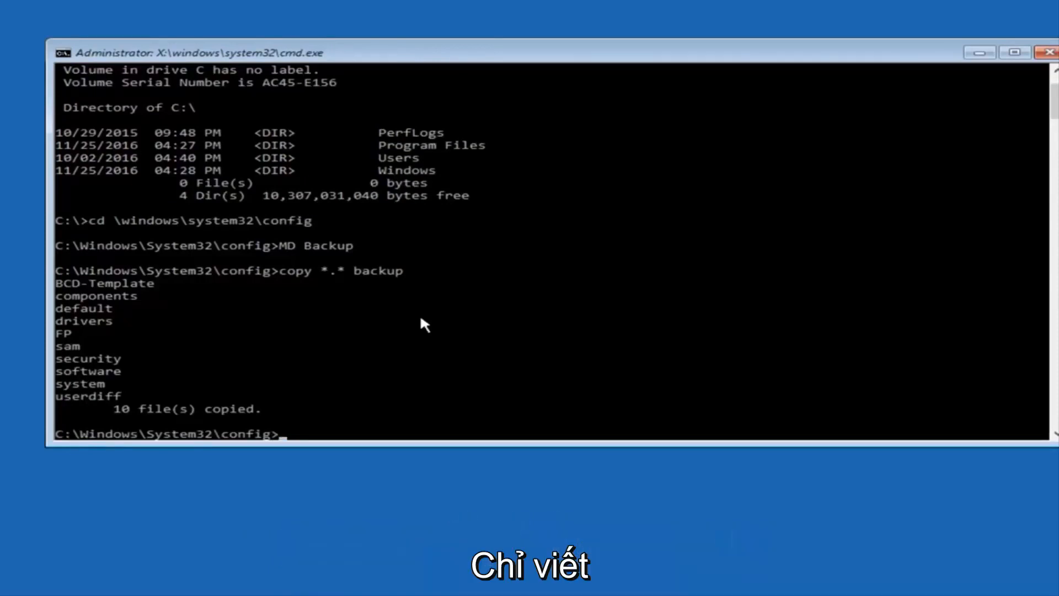
Change directory into the RegBack folder.
type("CD")
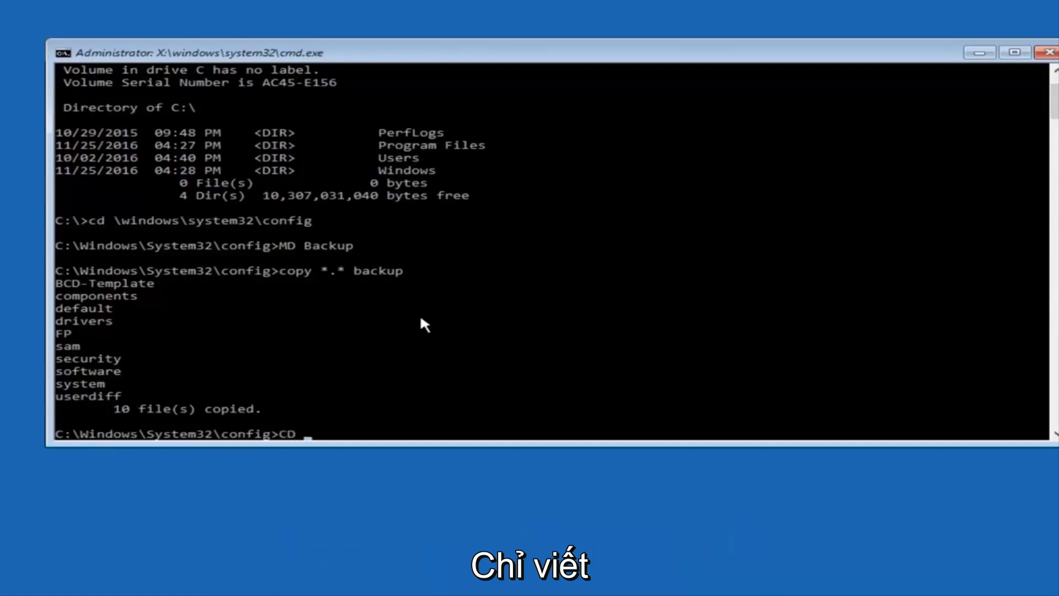
type("re")
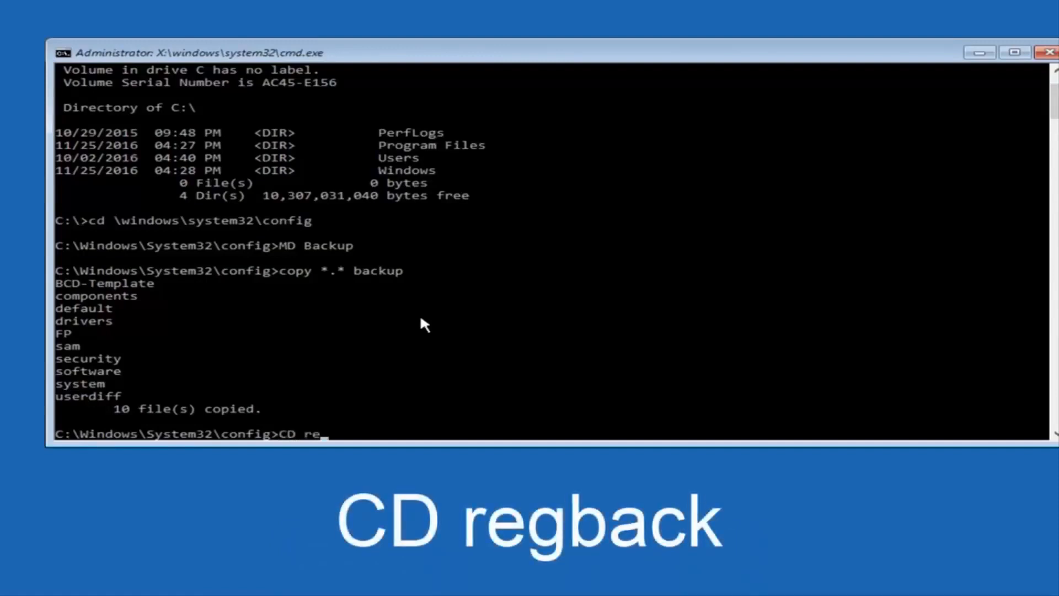
type("g")
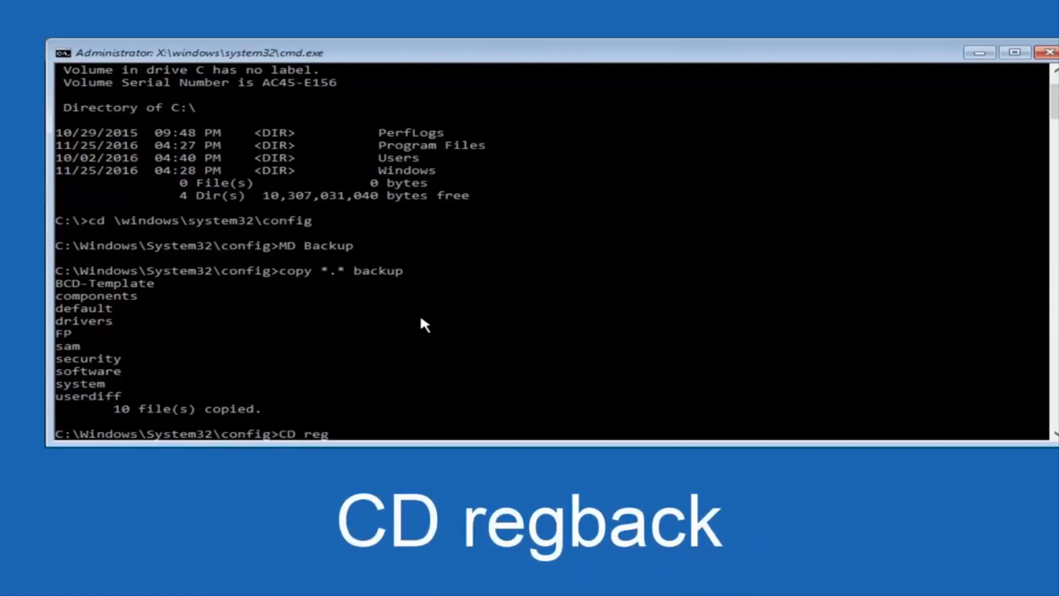
type("back")
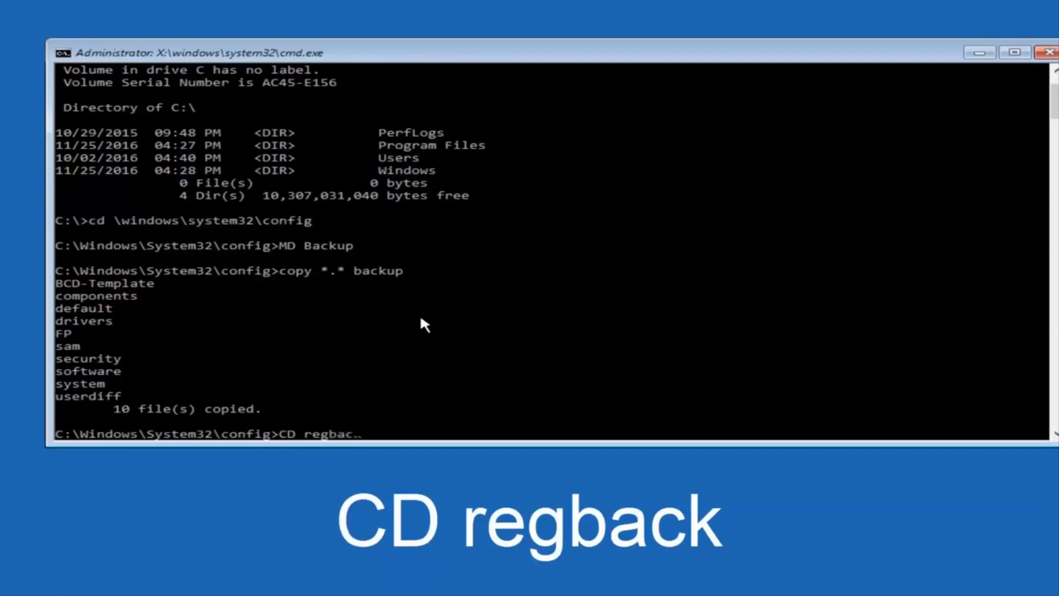
key("Return")
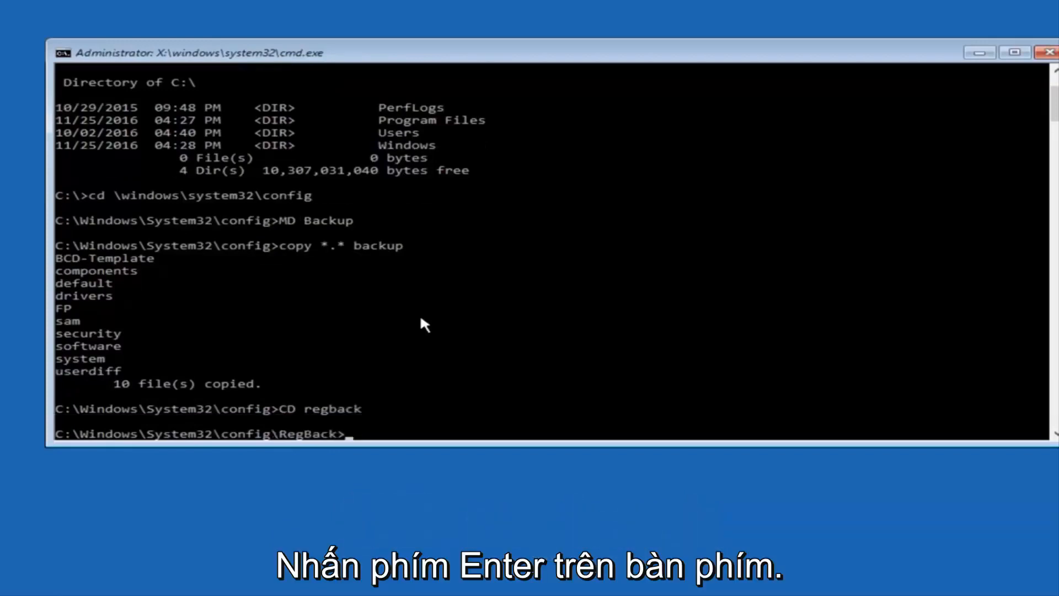
List the RegBack files: DEFAULT, SAM, SECURITY, SOFTWARE and SYSTEM.
type("di")
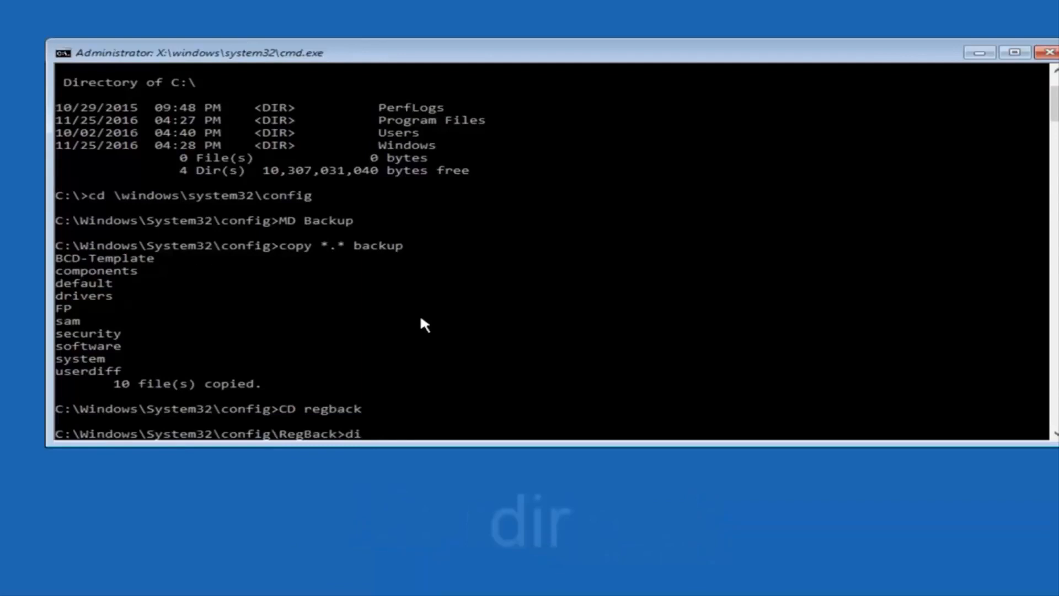
type("r")
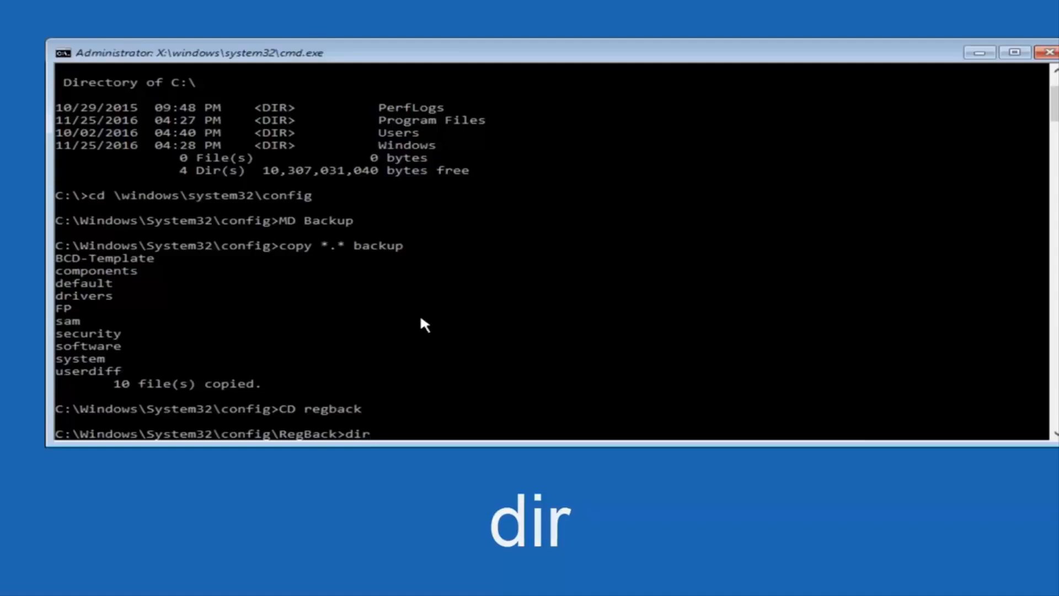
key("Return")
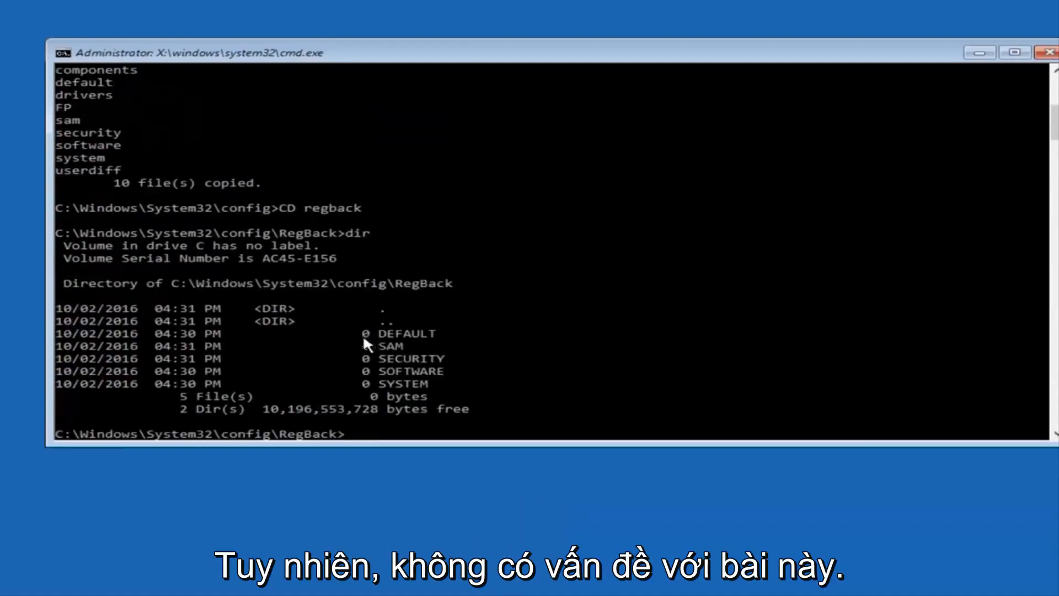
mouse_move(370, 348)
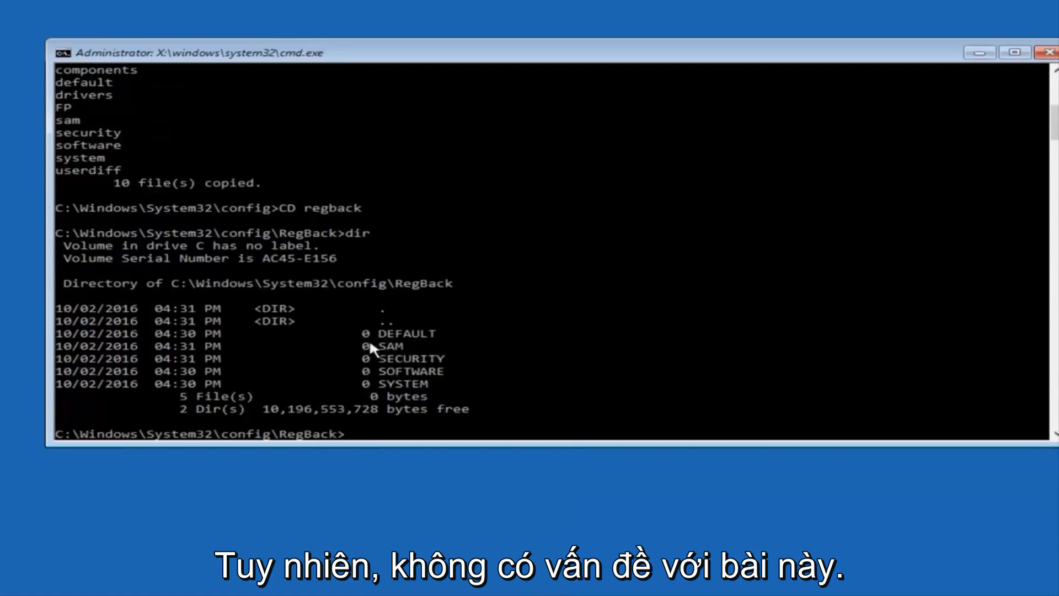
mouse_move(370, 395)
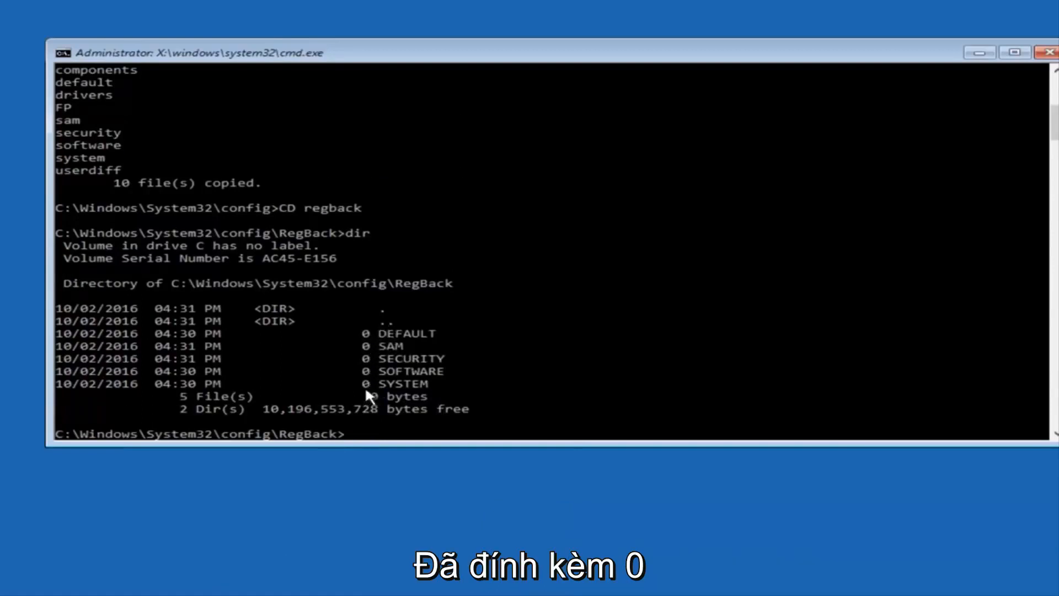
mouse_move(499, 334)
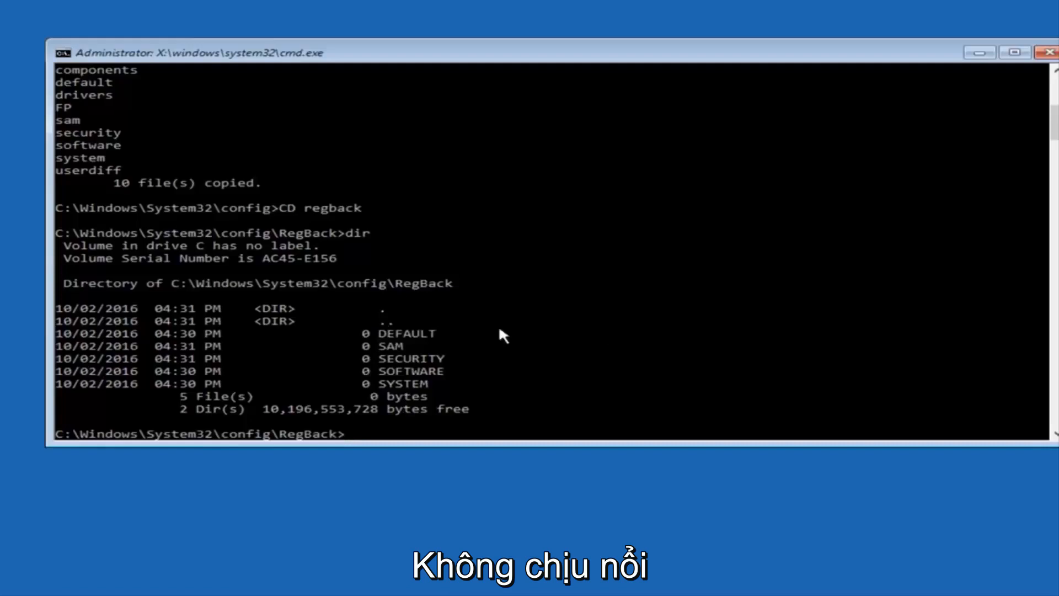
mouse_move(346, 397)
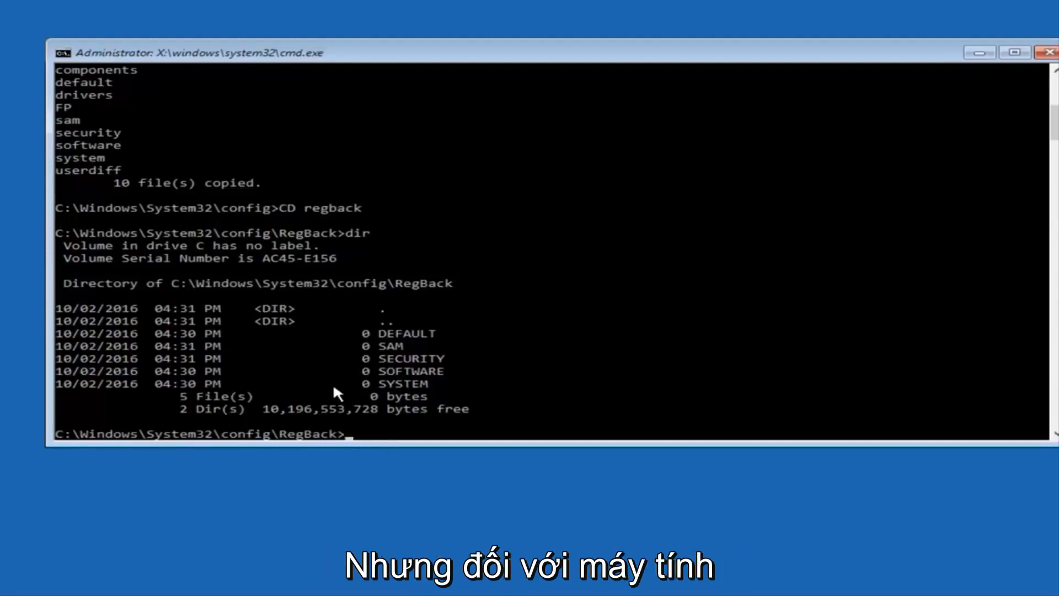
mouse_move(370, 321)
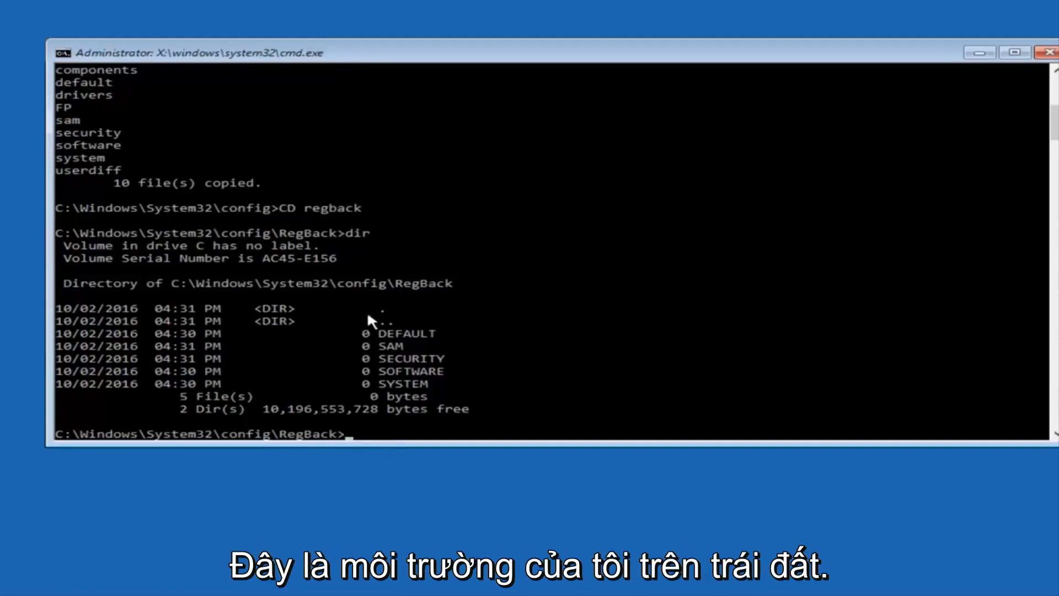
mouse_move(357, 335)
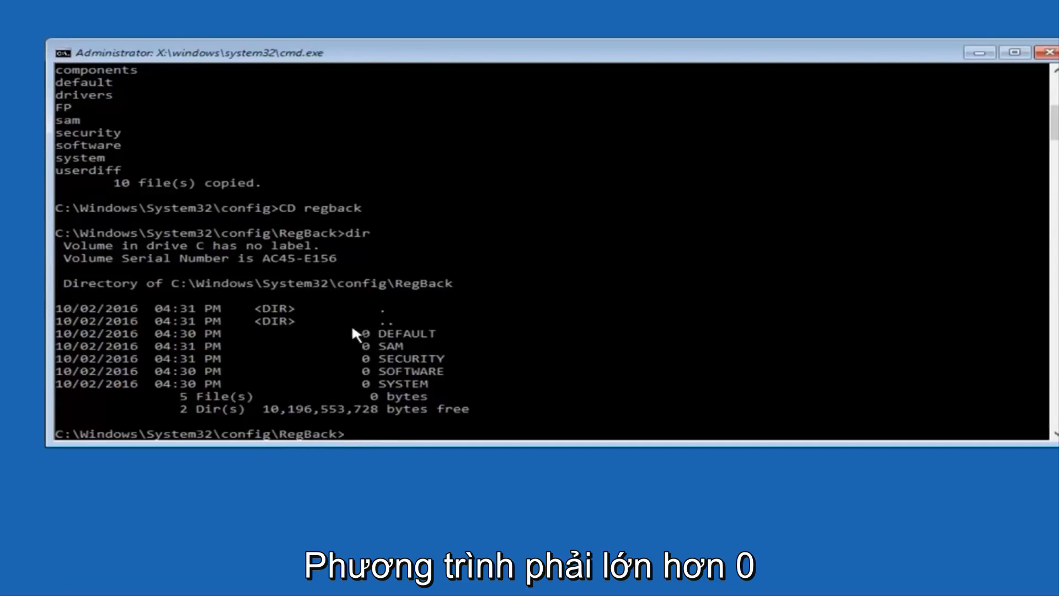
mouse_move(368, 365)
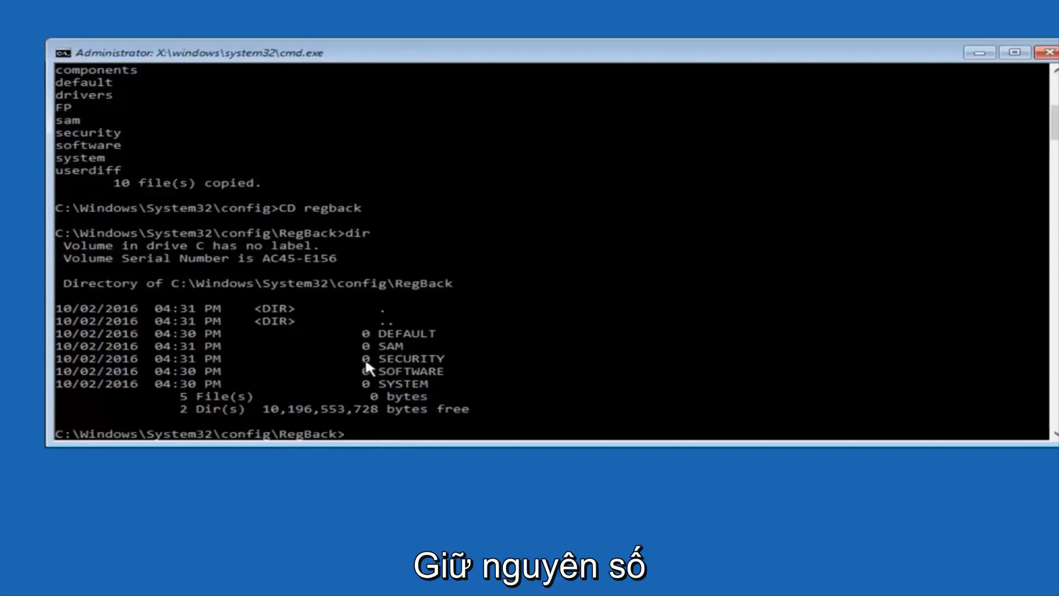
mouse_move(326, 329)
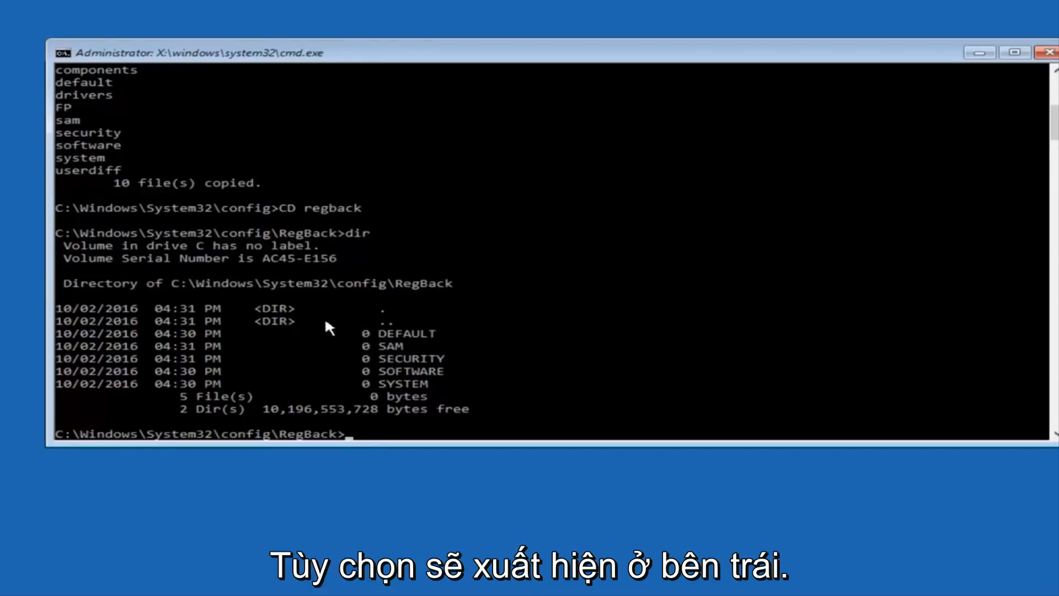
mouse_move(354, 346)
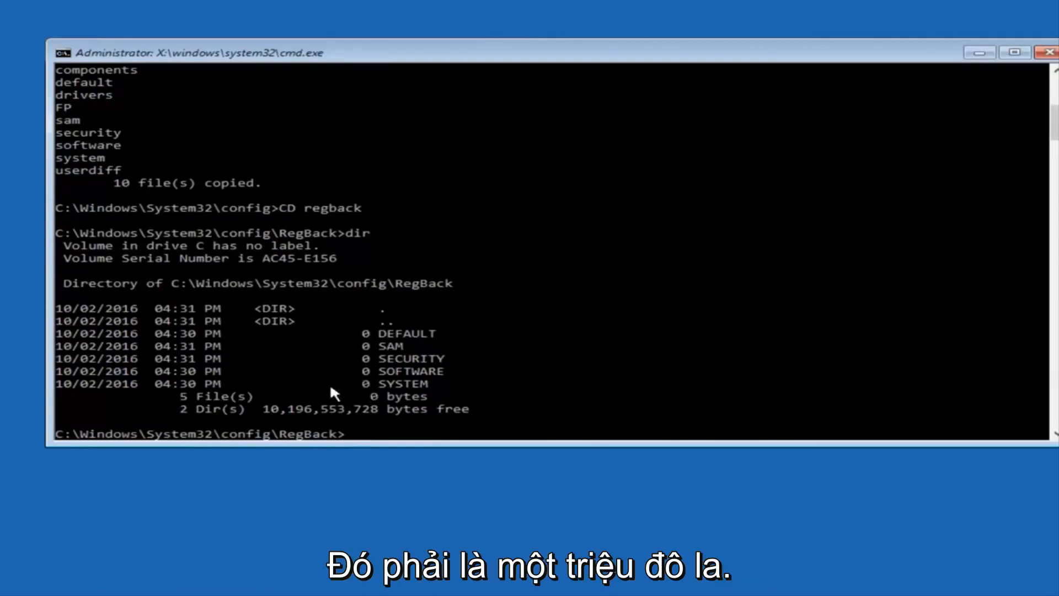
mouse_move(321, 385)
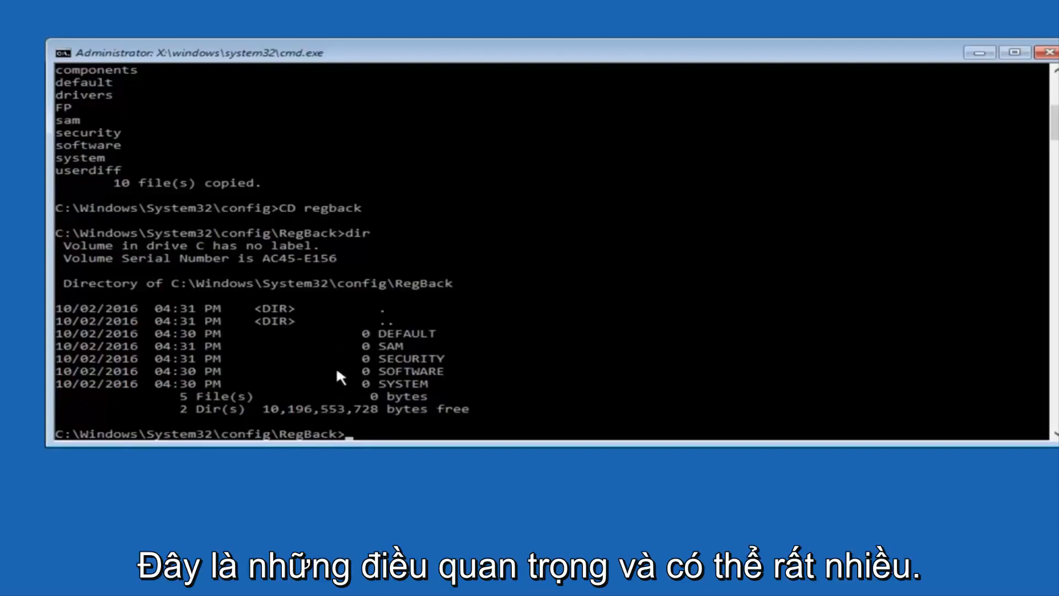
mouse_move(142, 487)
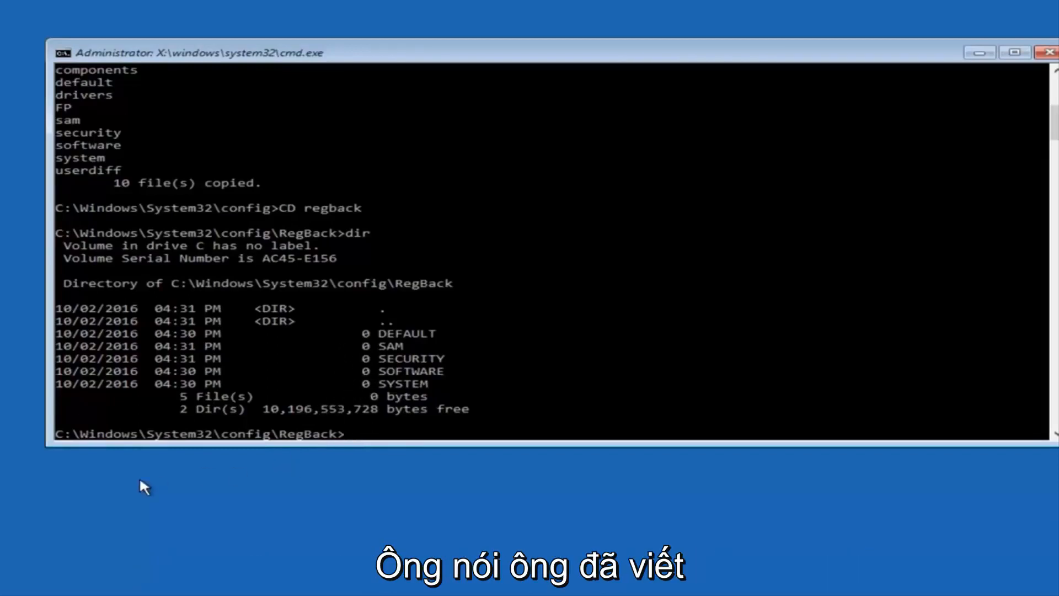
Copy the RegBack hives up into config with copy *.* .., answering A to overwrite all.
type("vop")
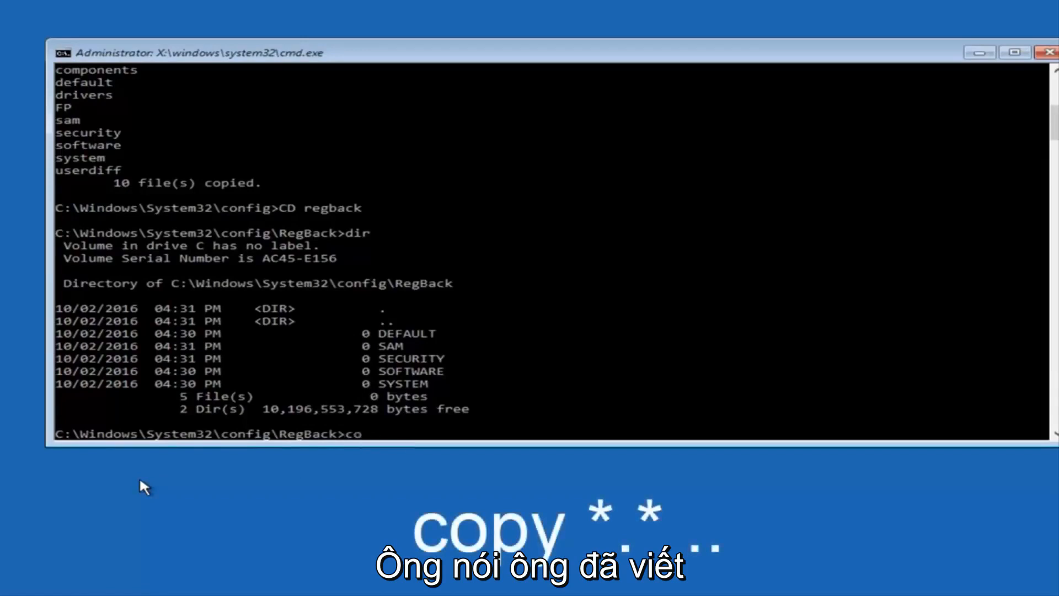
type("py *")
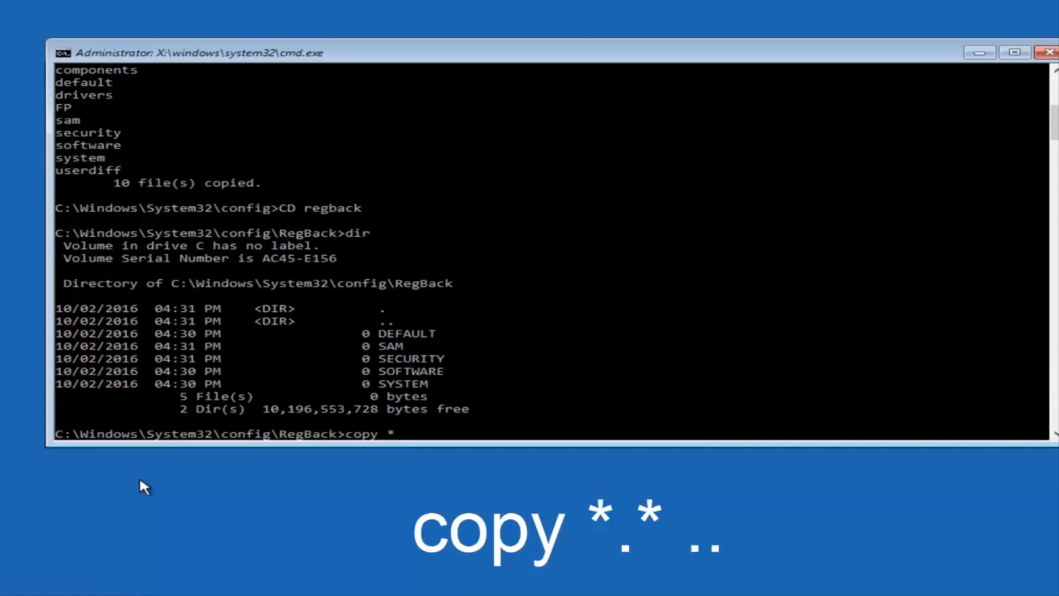
type(".")
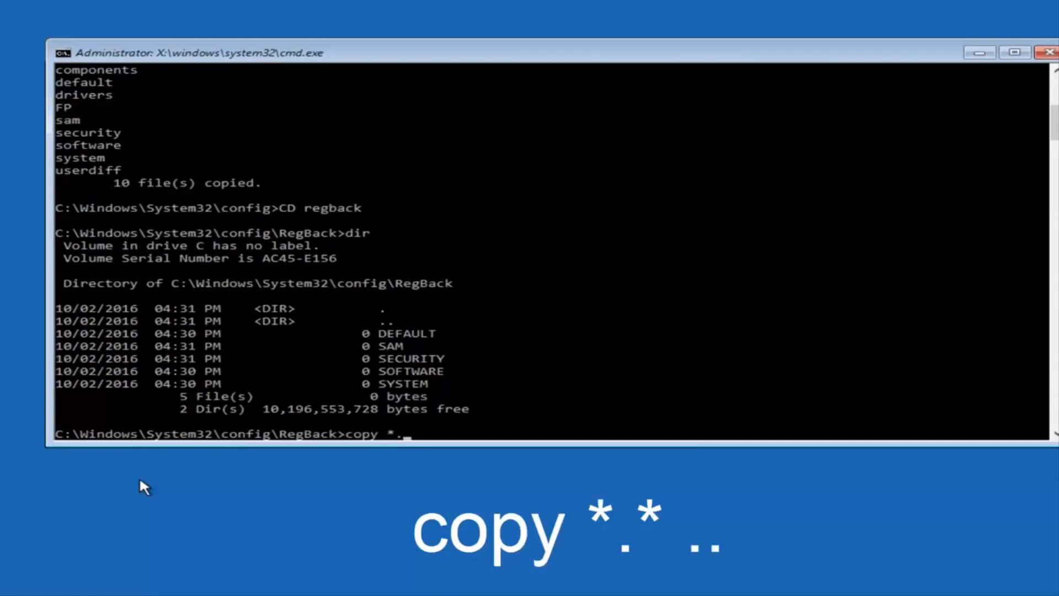
type("*")
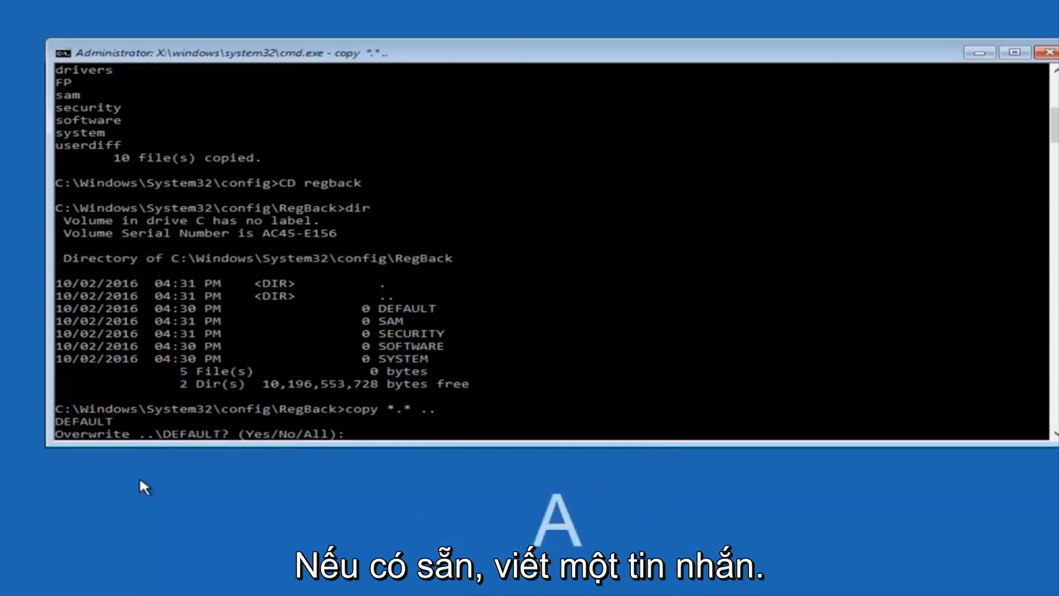
type("A")
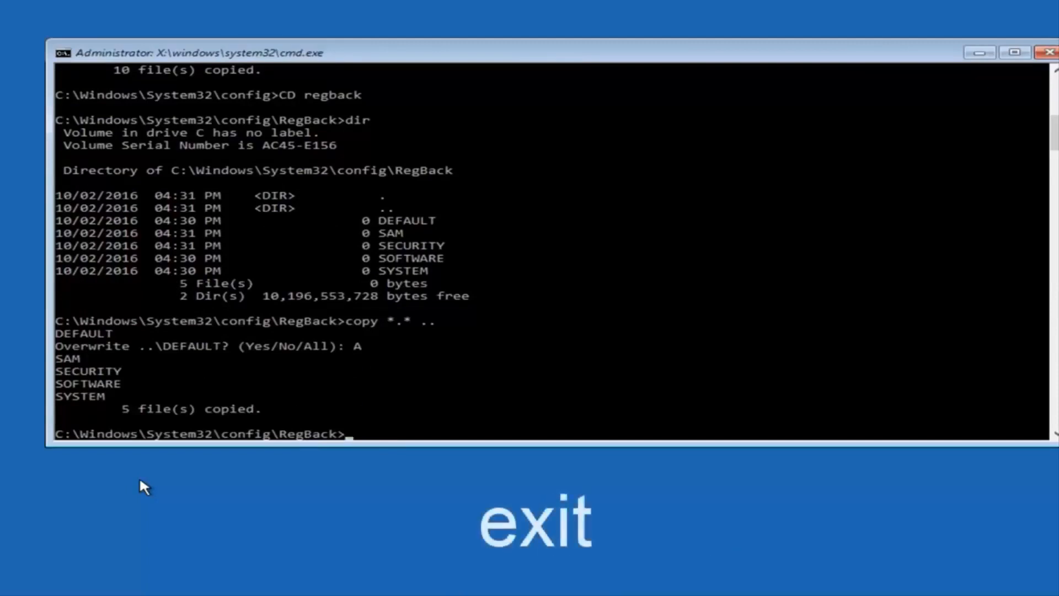
Enter the exit command to end the Command Prompt session.
type("exit")
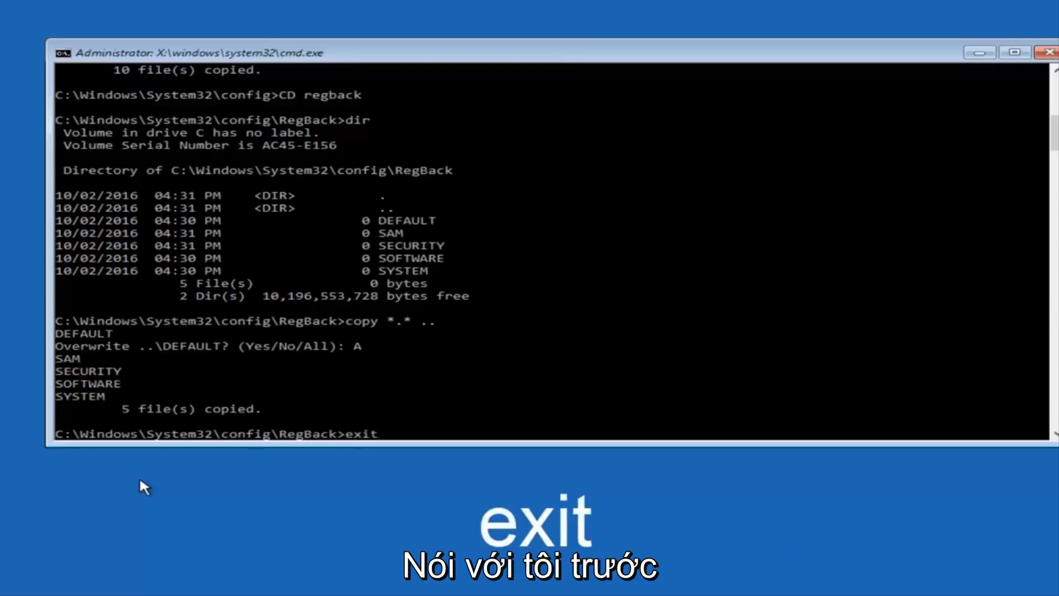
mouse_move(370, 224)
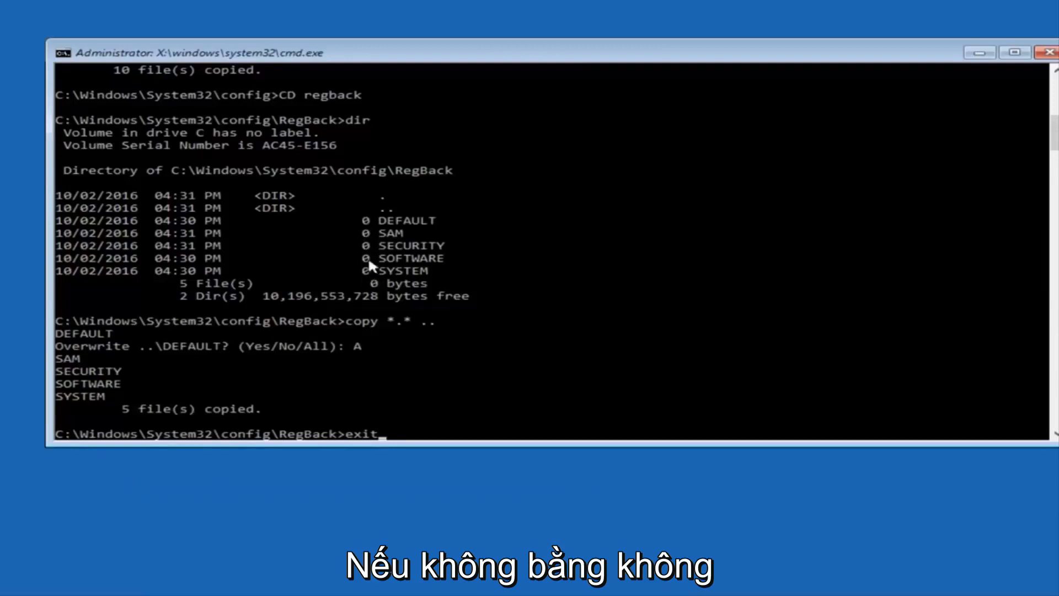
mouse_move(628, 354)
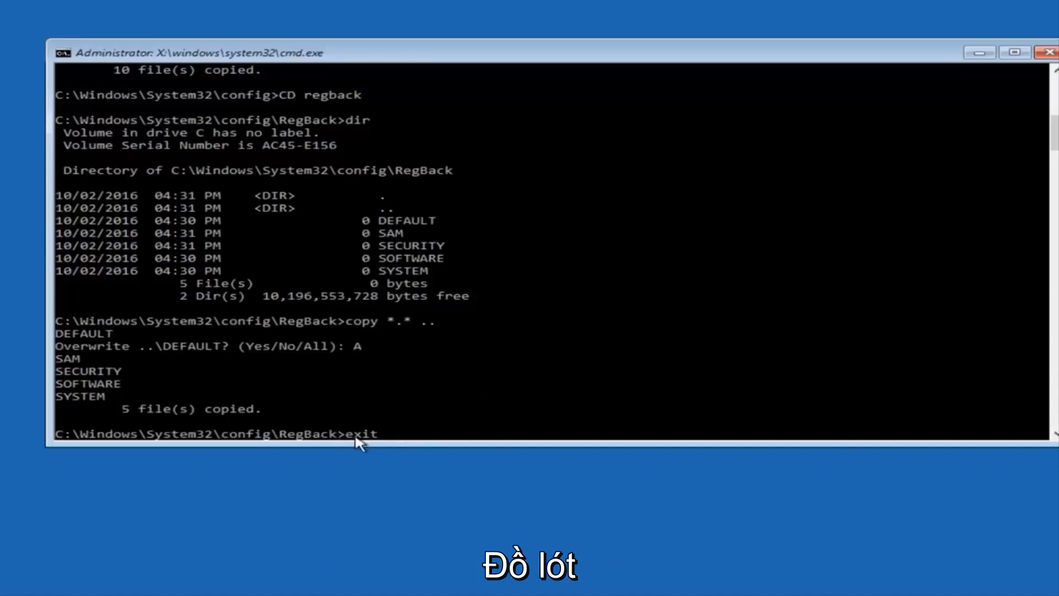
mouse_move(495, 421)
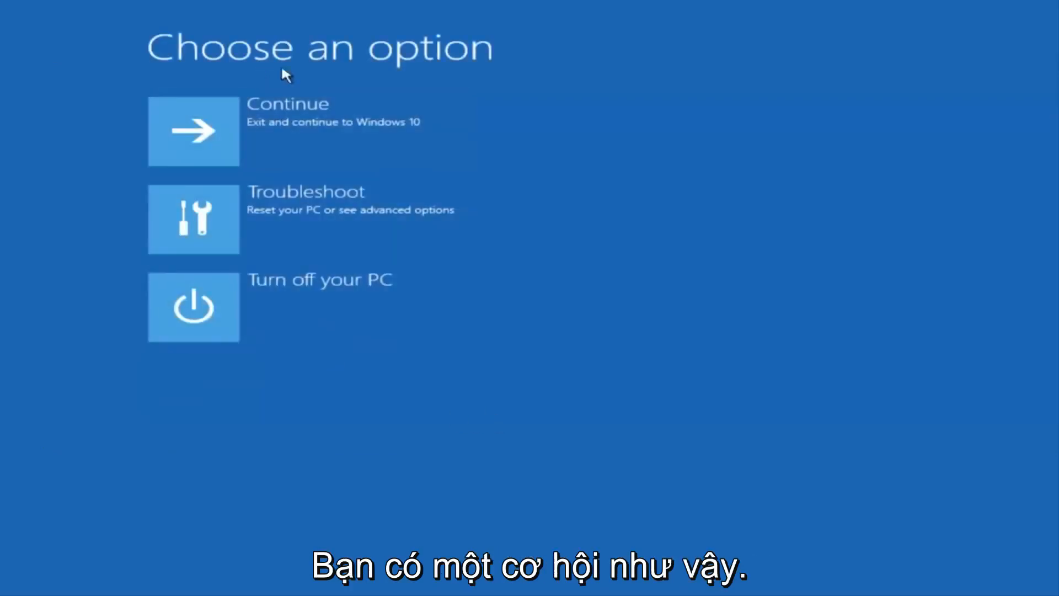
mouse_move(251, 139)
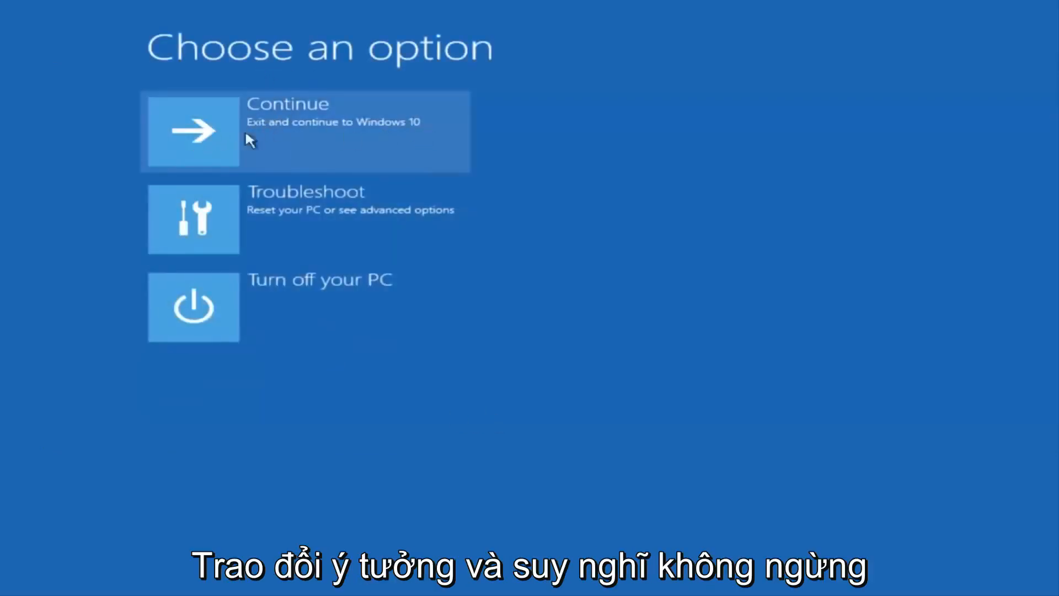
Choose Continue to exit recovery and start Windows 10.
left_click(306, 131)
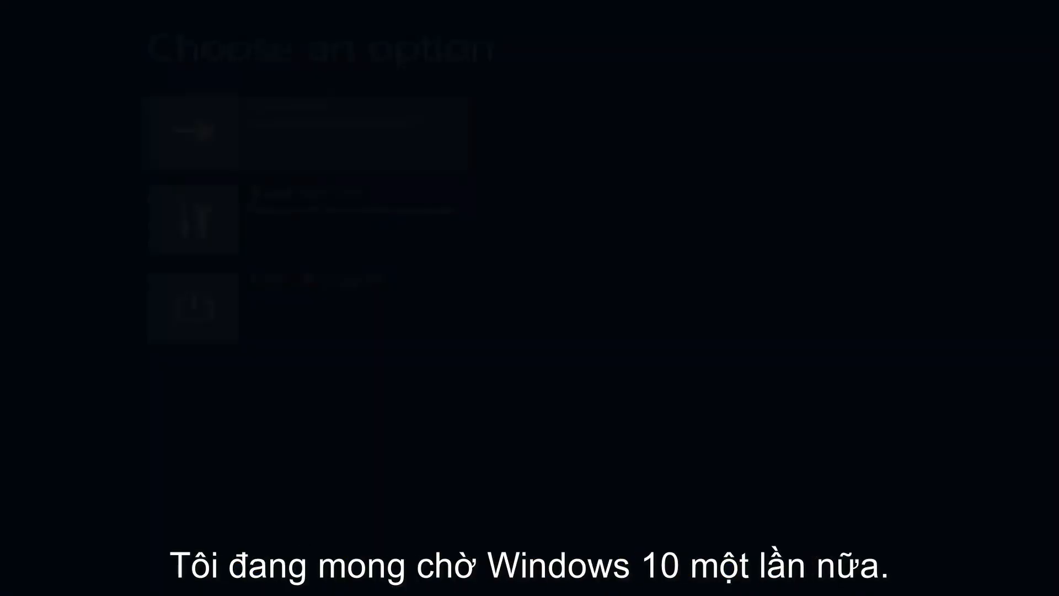